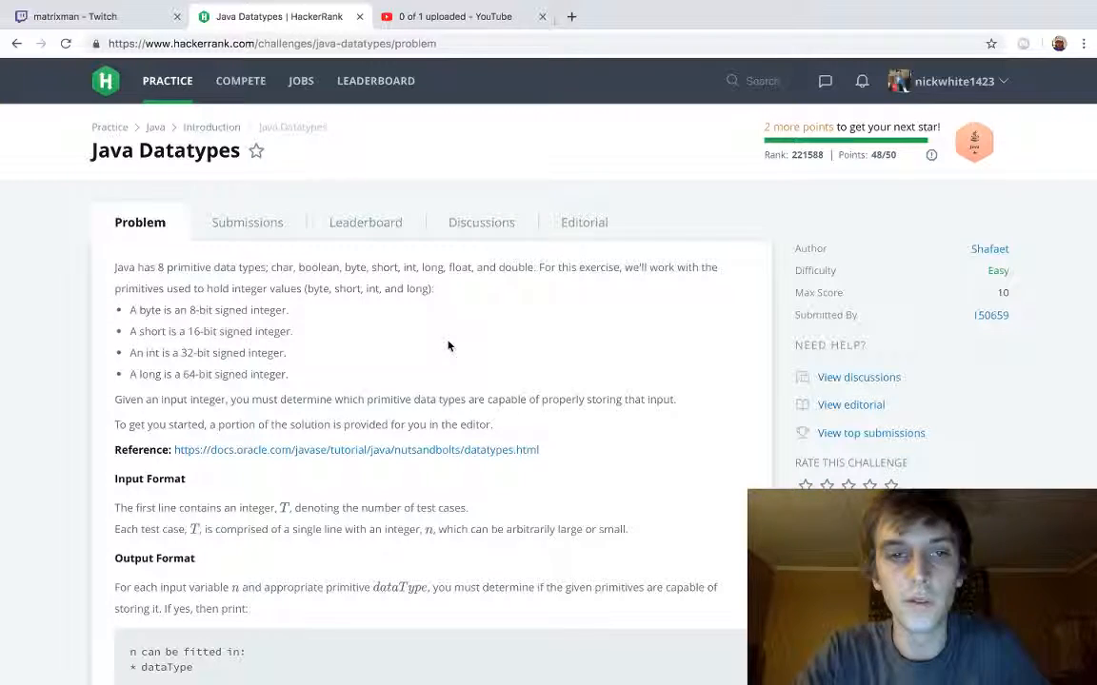
mouse_move(375, 280)
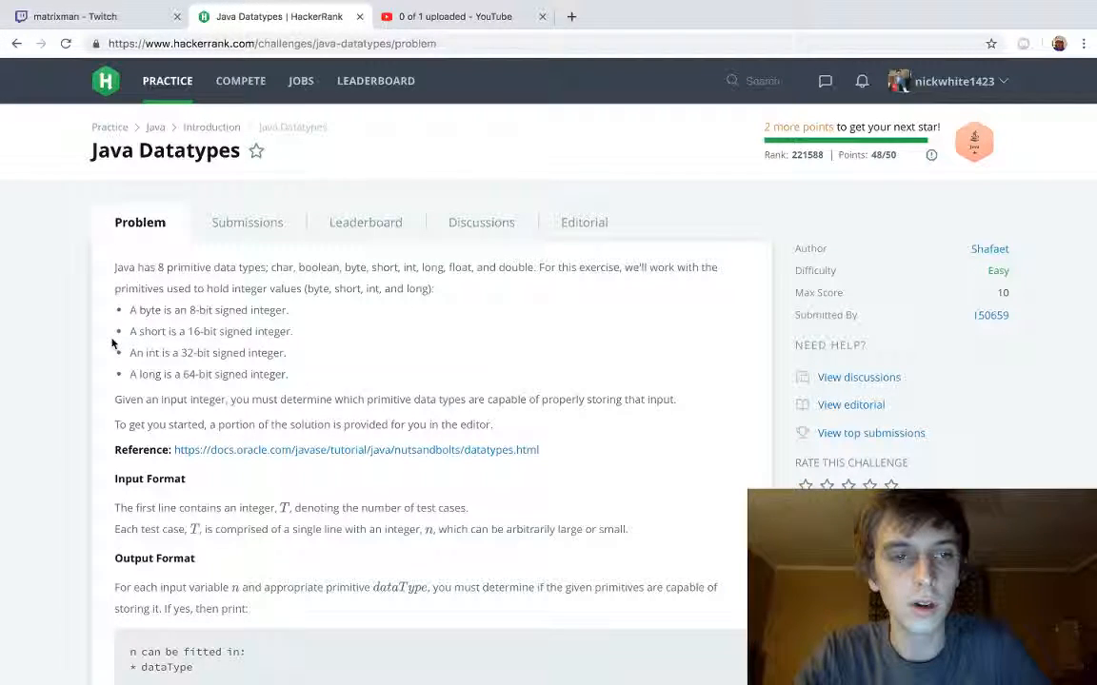
mouse_move(269, 330)
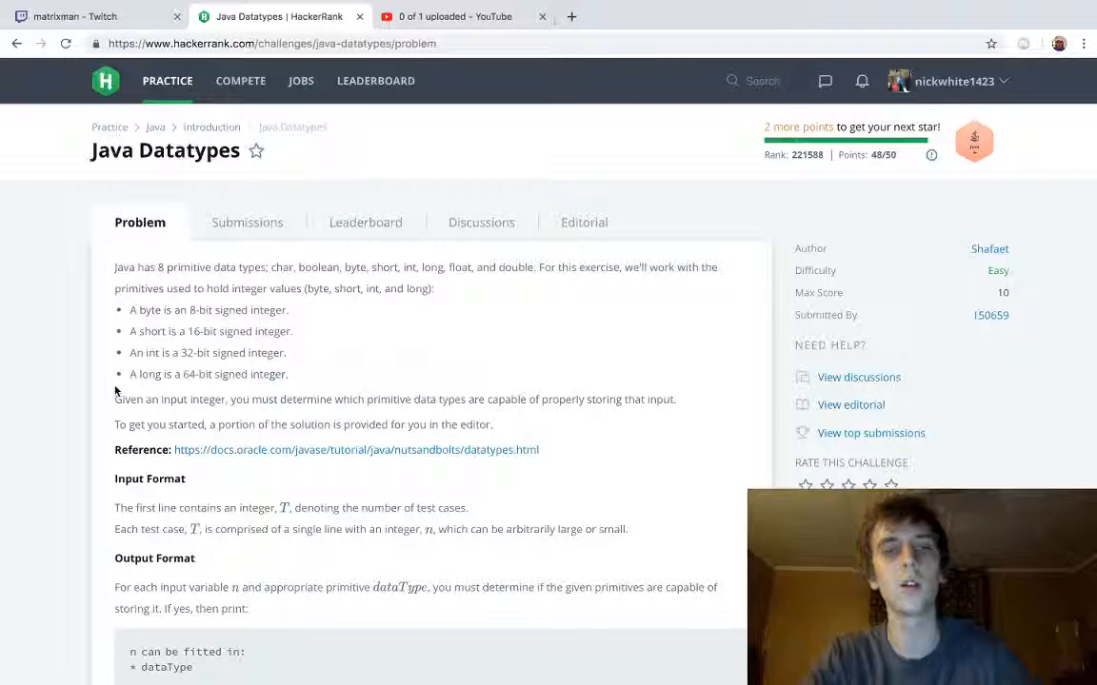
mouse_move(252, 453)
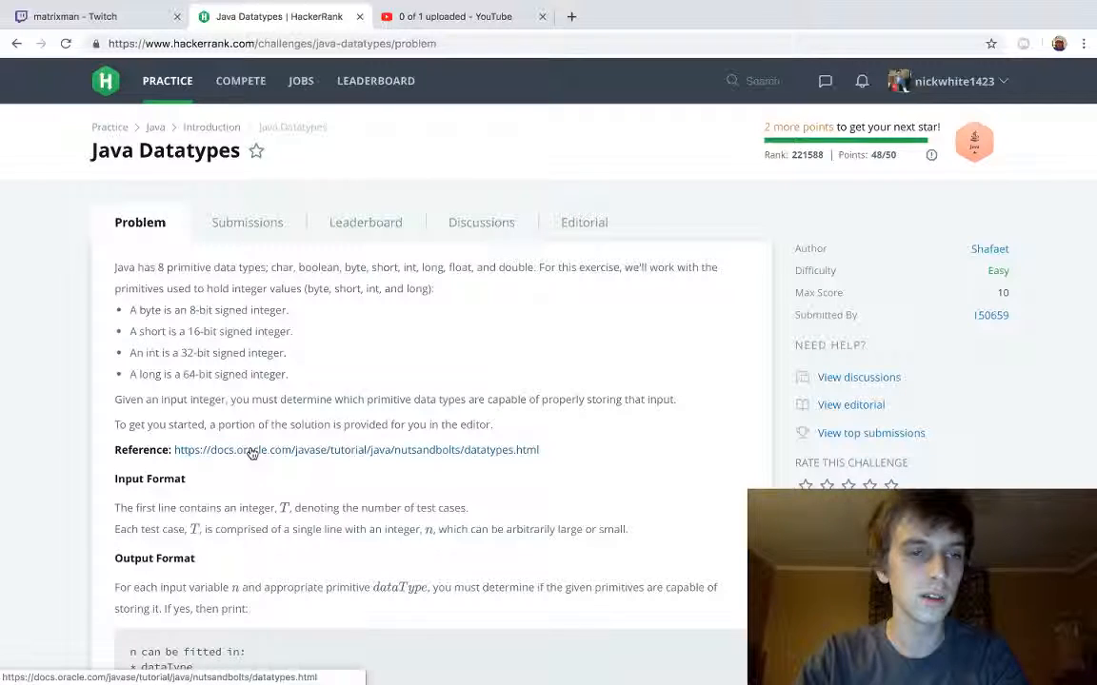
- Read the problem statement, marking the dataType placeholder and the 'n can't be fitted anywhere.' output line
scroll(down, 3)
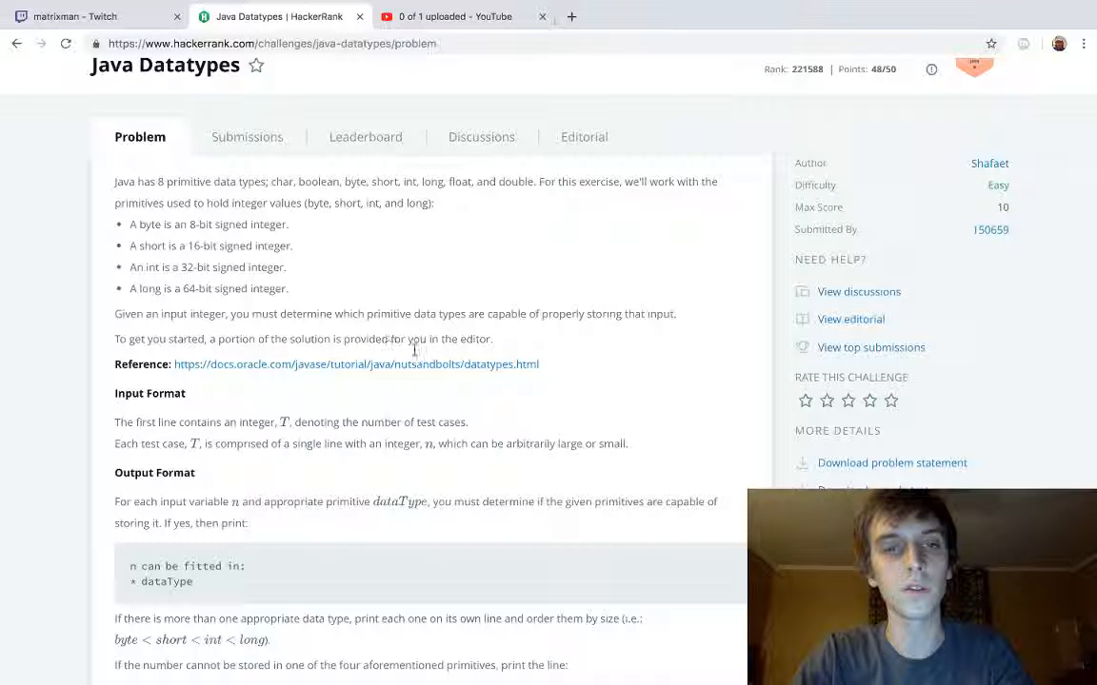
scroll(down, 3)
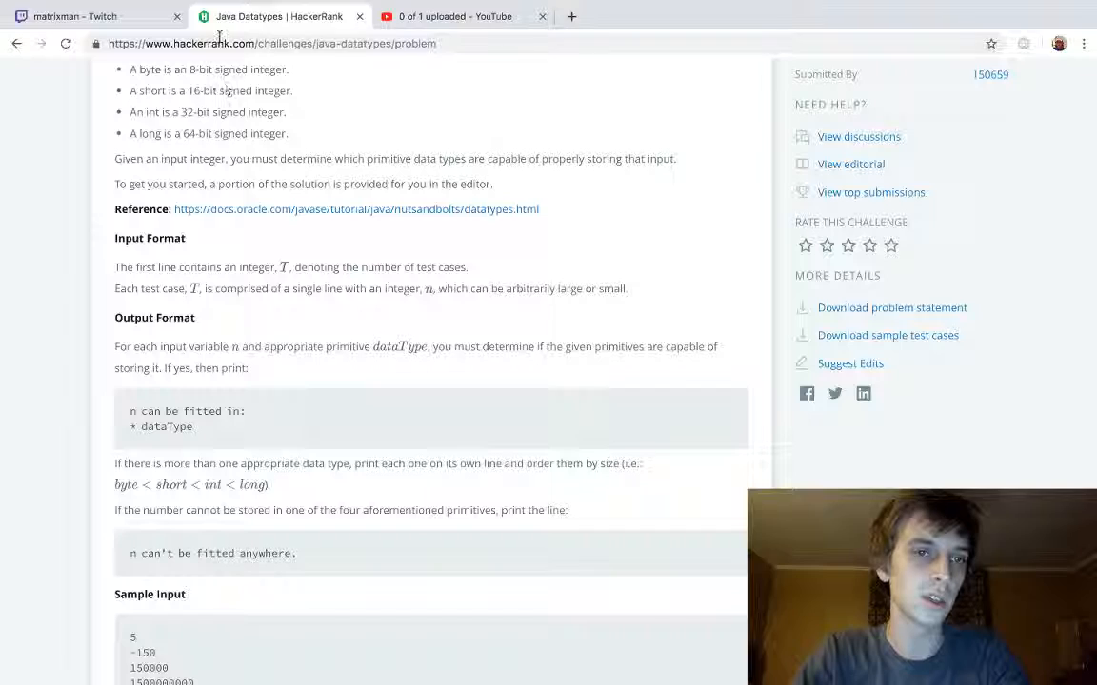
scroll(down, 3)
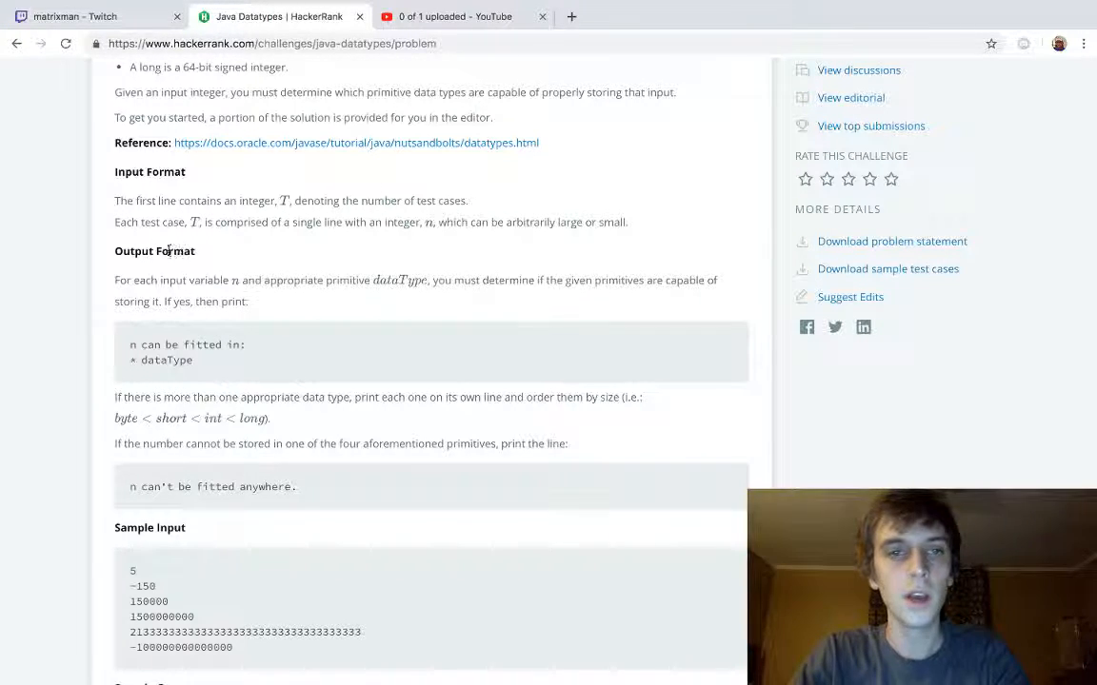
mouse_move(310, 240)
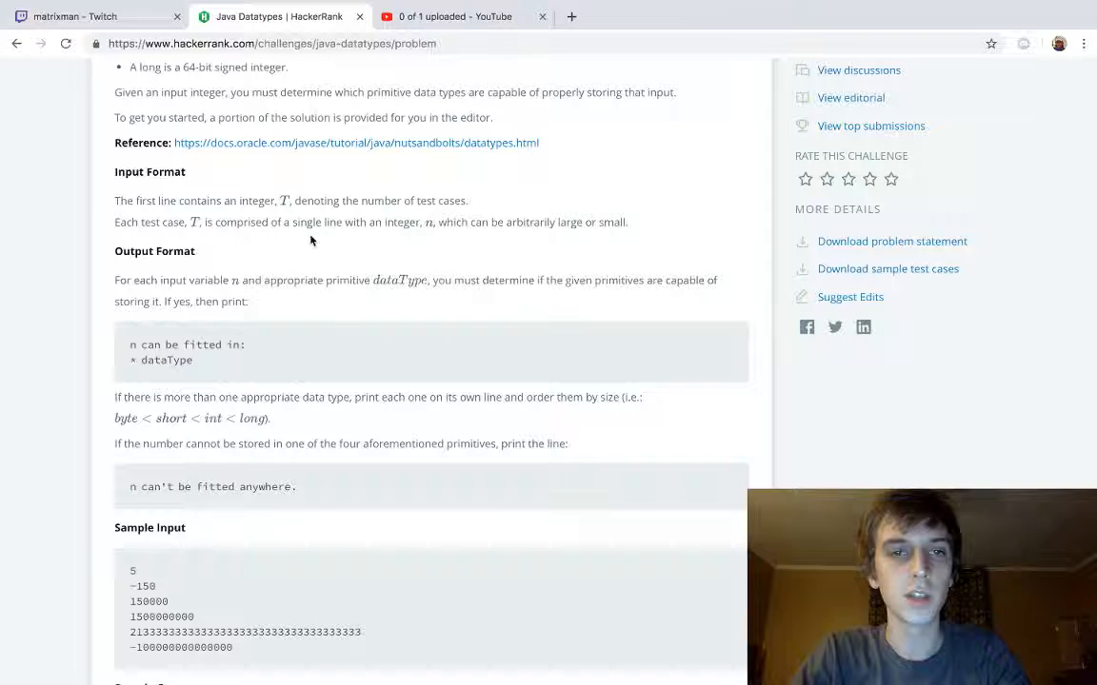
mouse_move(490, 222)
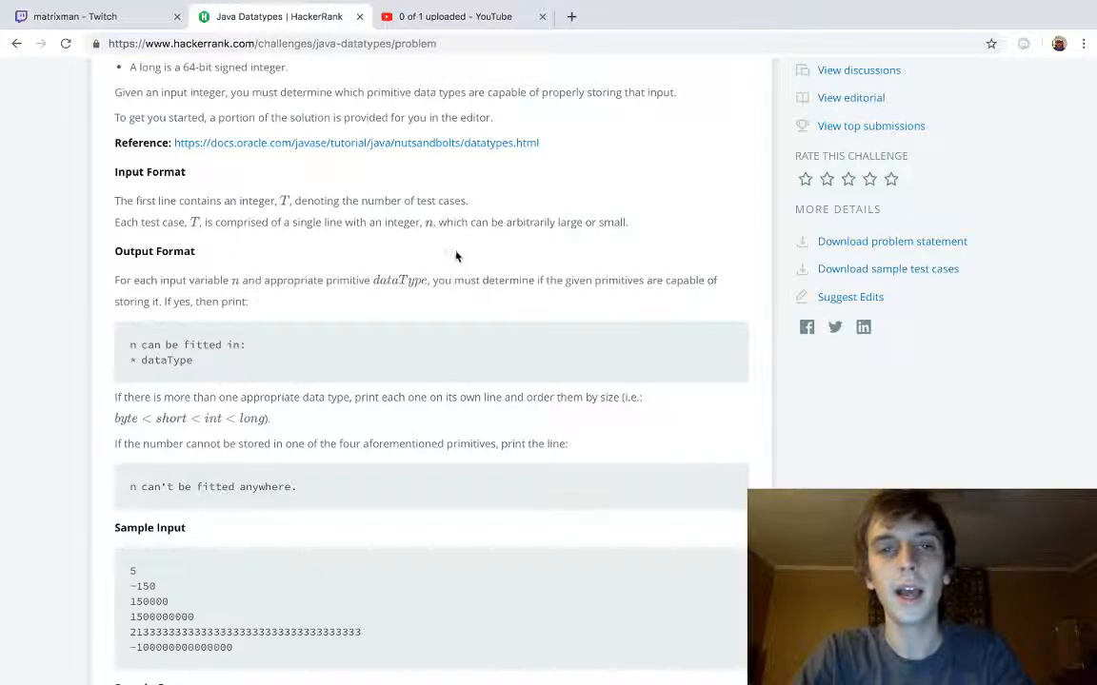
scroll(up, 3)
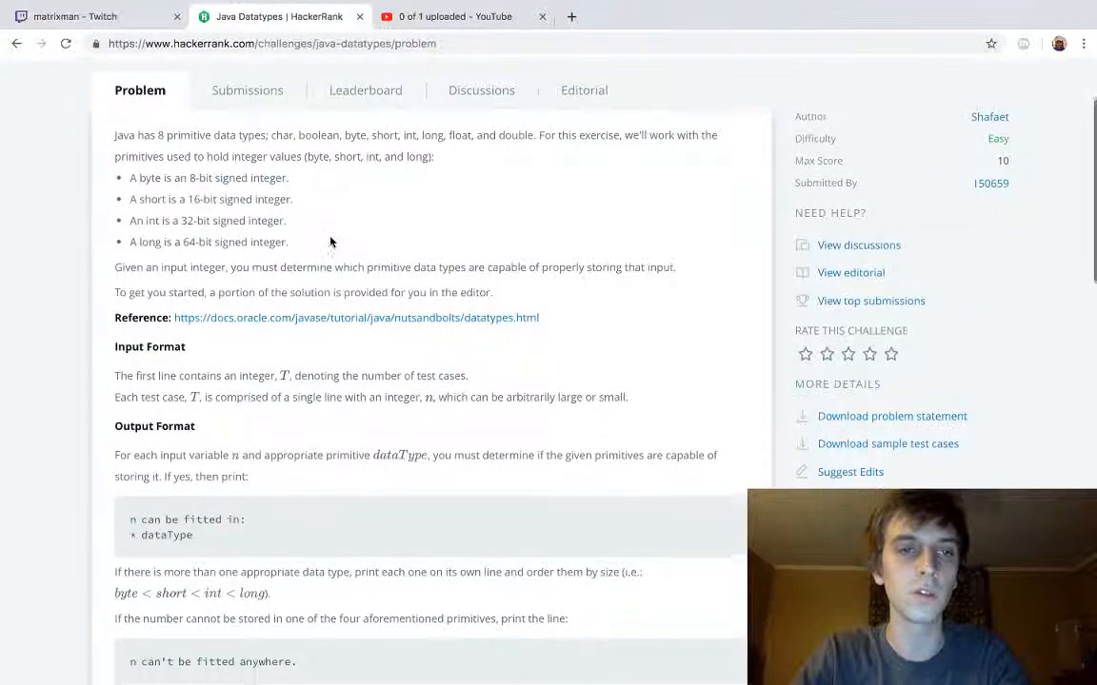
scroll(down, 3)
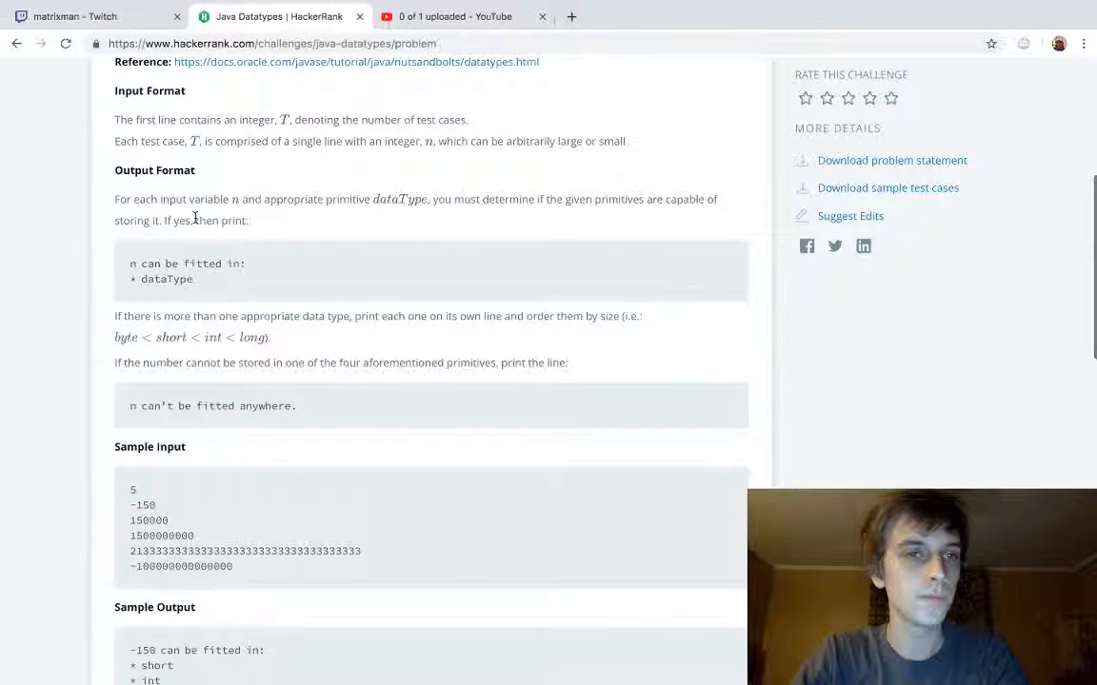
mouse_move(334, 251)
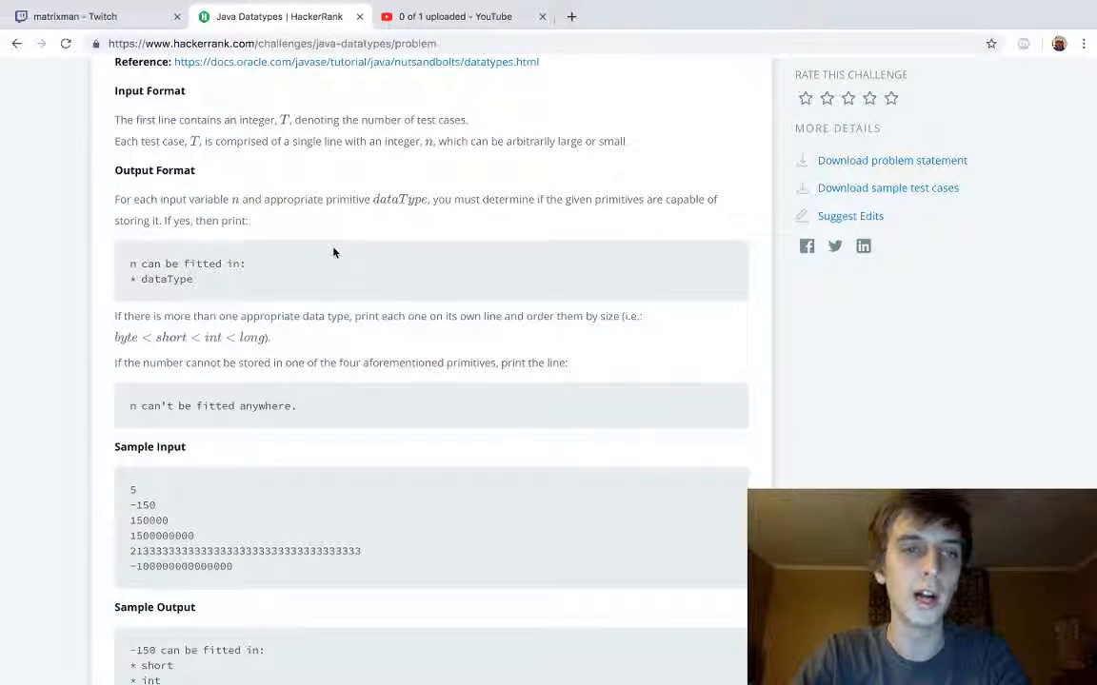
mouse_move(340, 234)
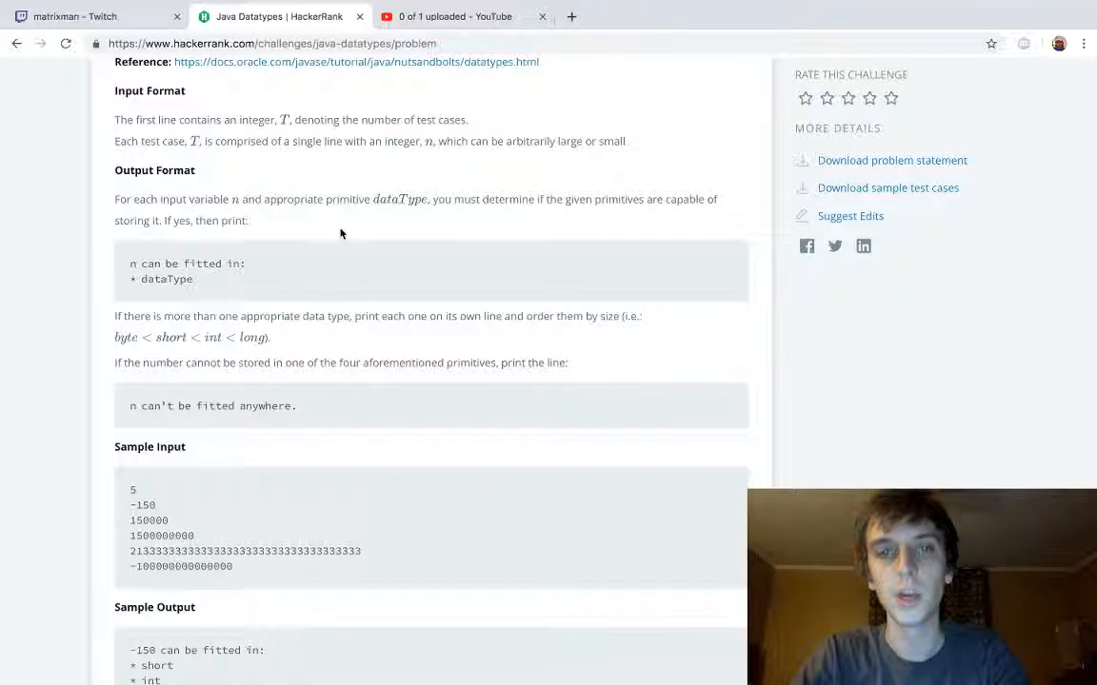
mouse_move(400, 232)
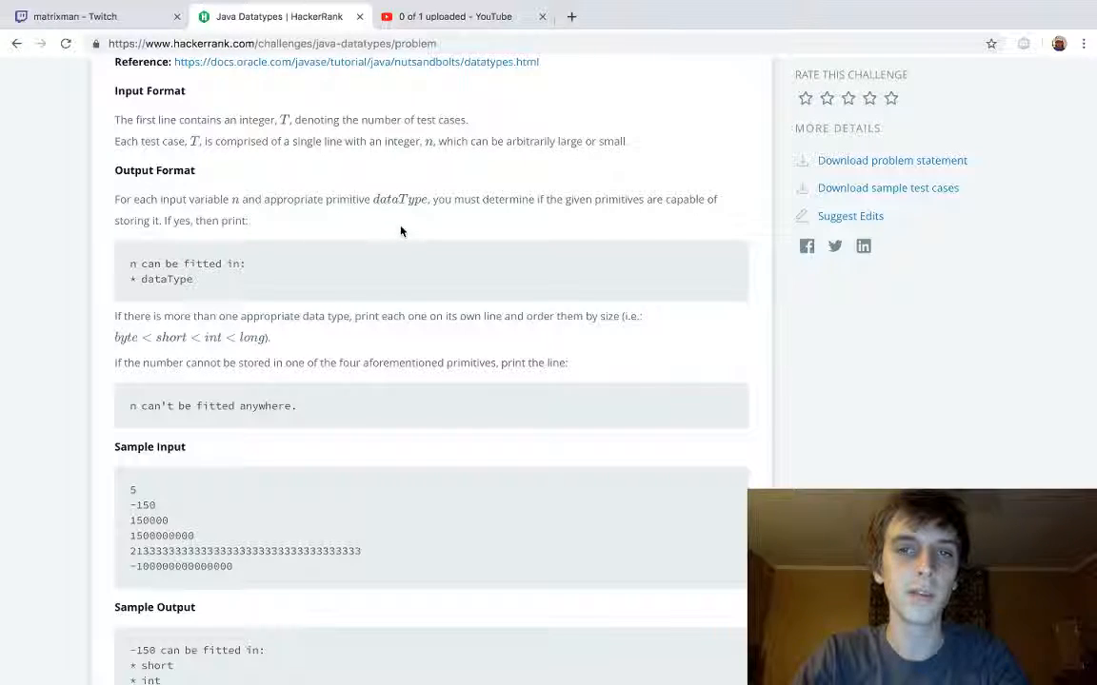
mouse_move(176, 224)
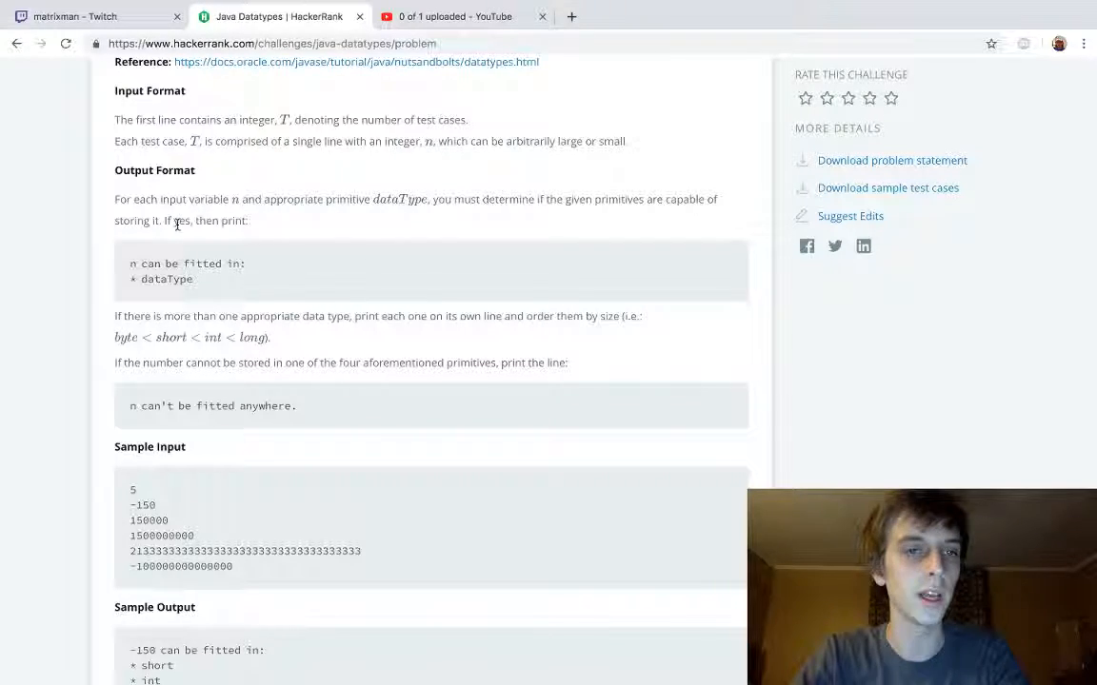
double_click(166, 279)
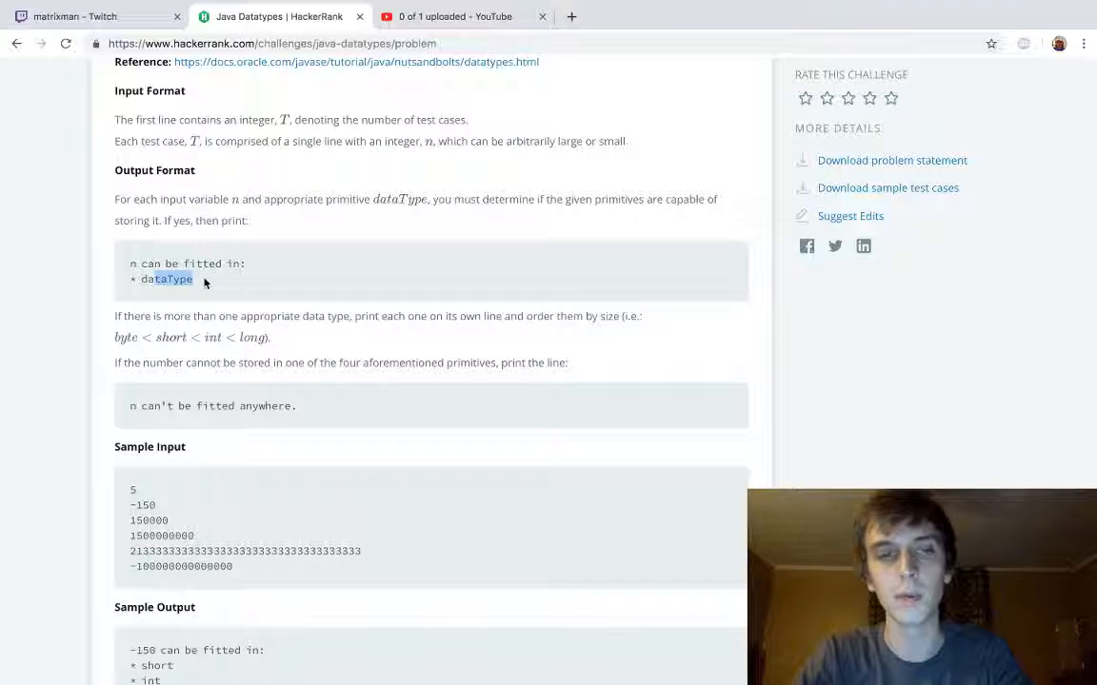
scroll(down, 3)
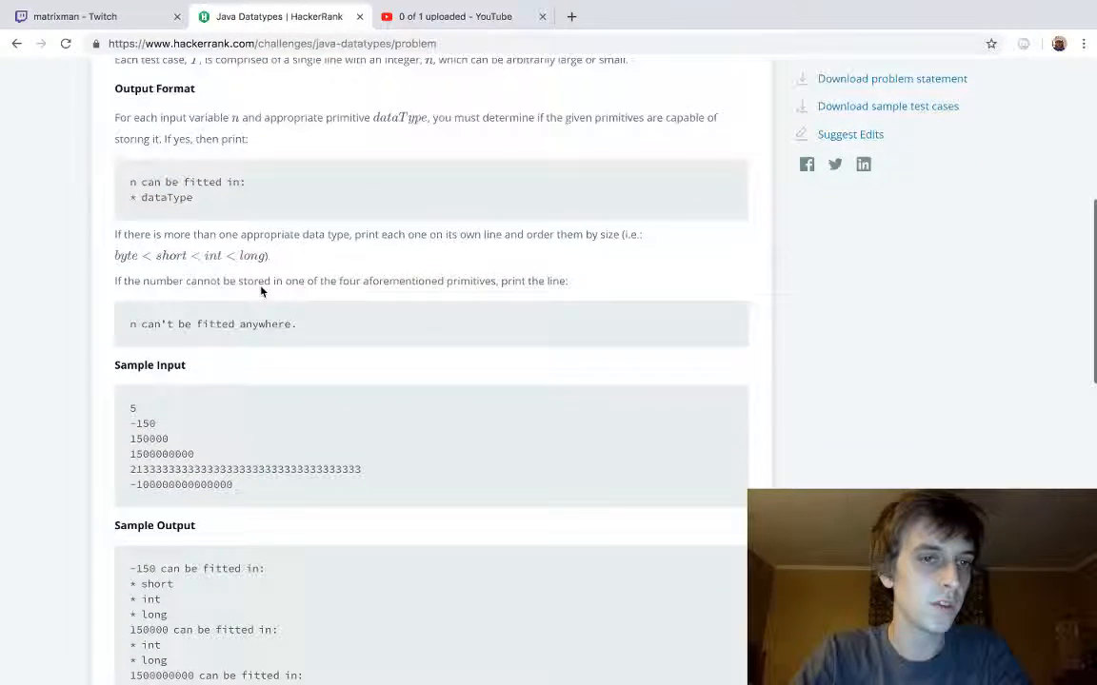
mouse_move(375, 298)
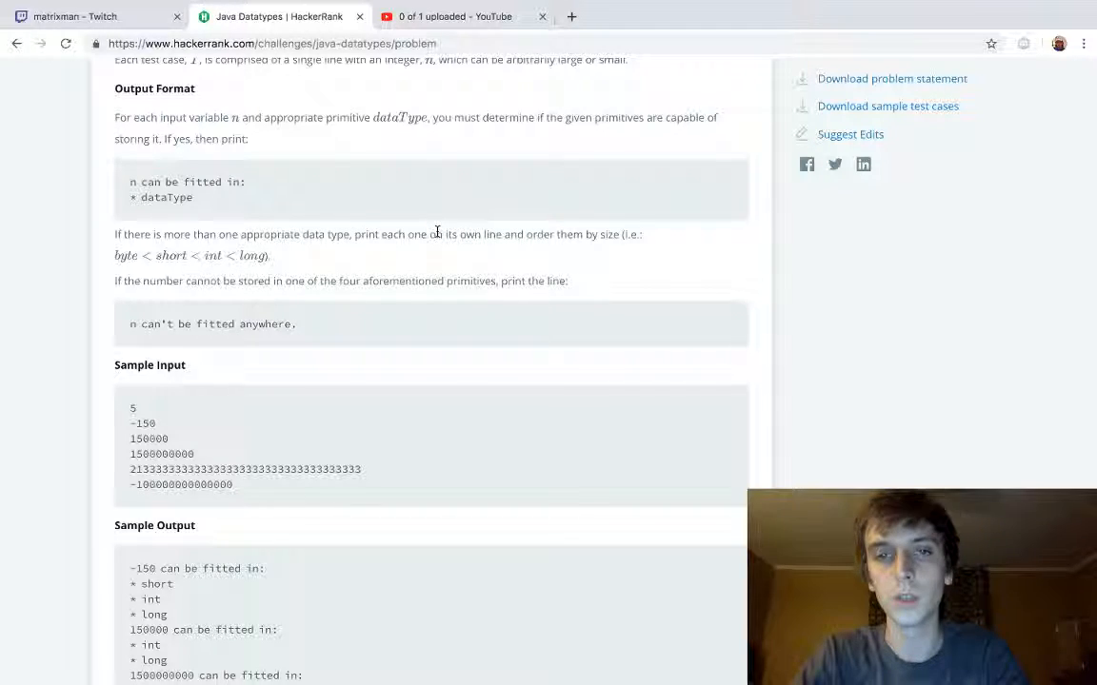
scroll(down, 3)
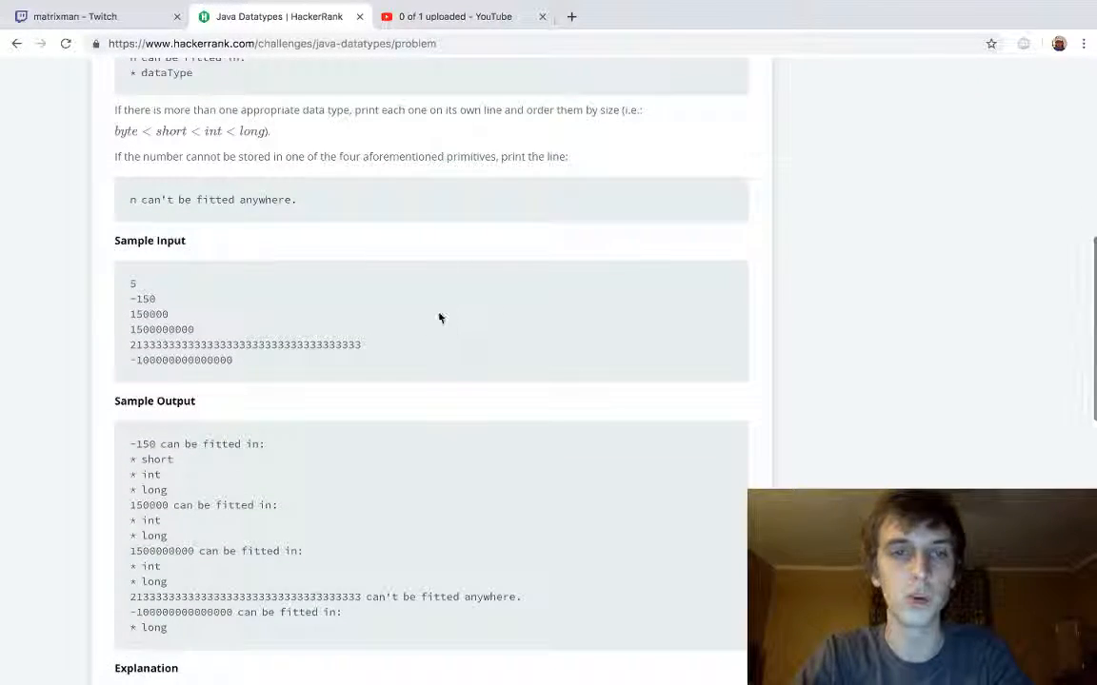
mouse_move(347, 224)
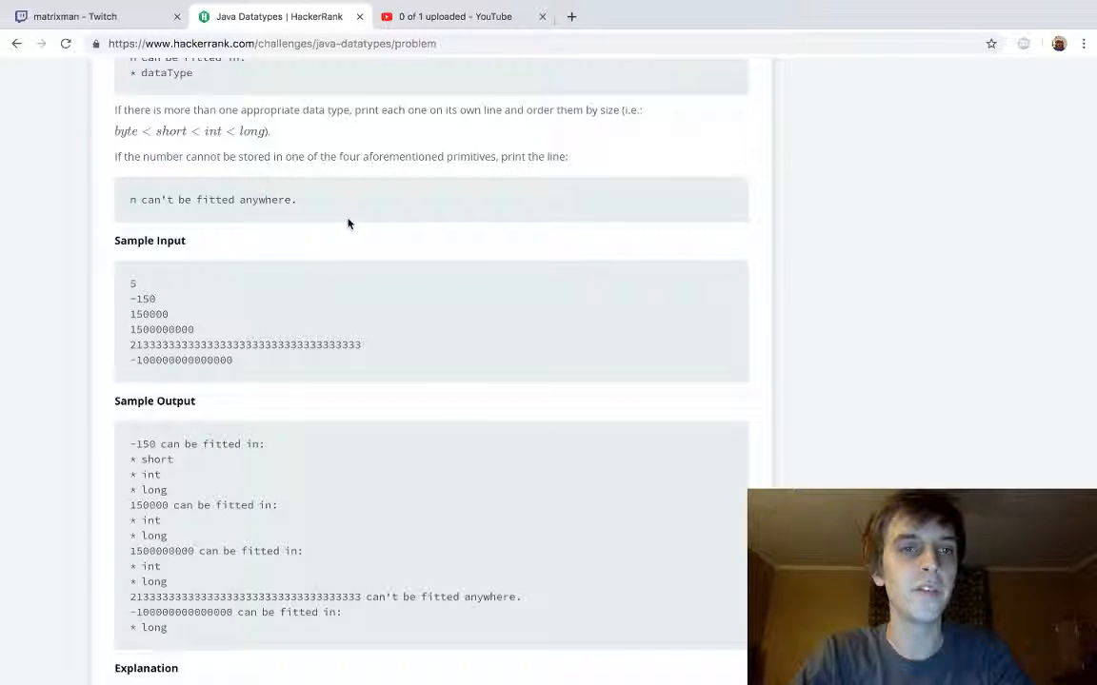
mouse_move(536, 174)
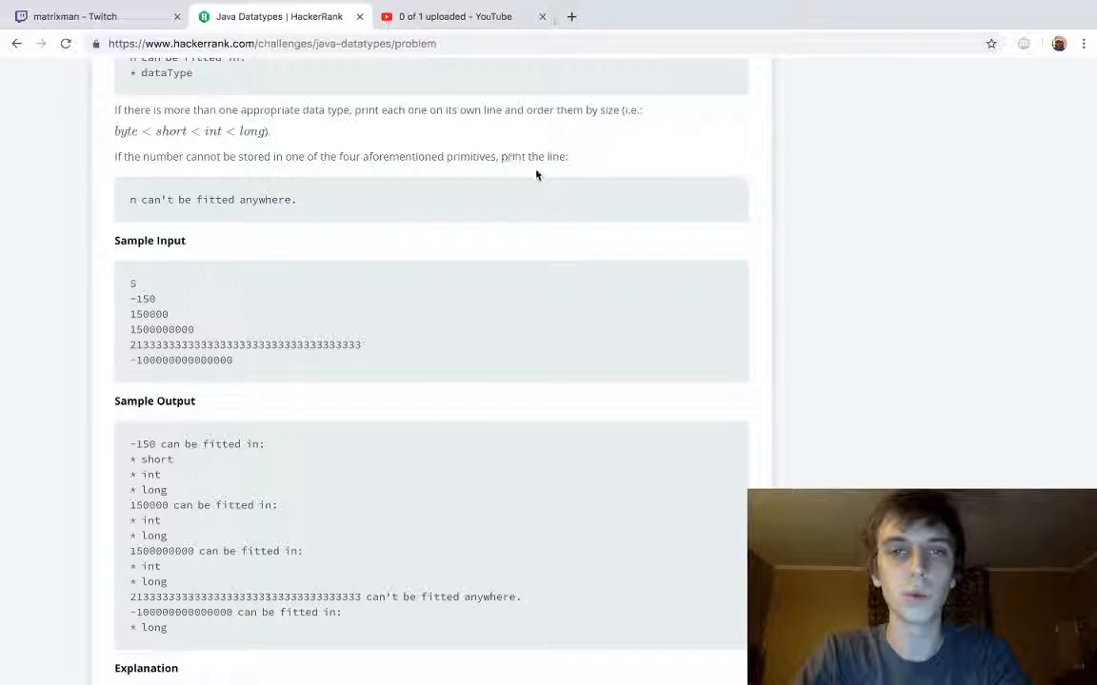
mouse_move(217, 225)
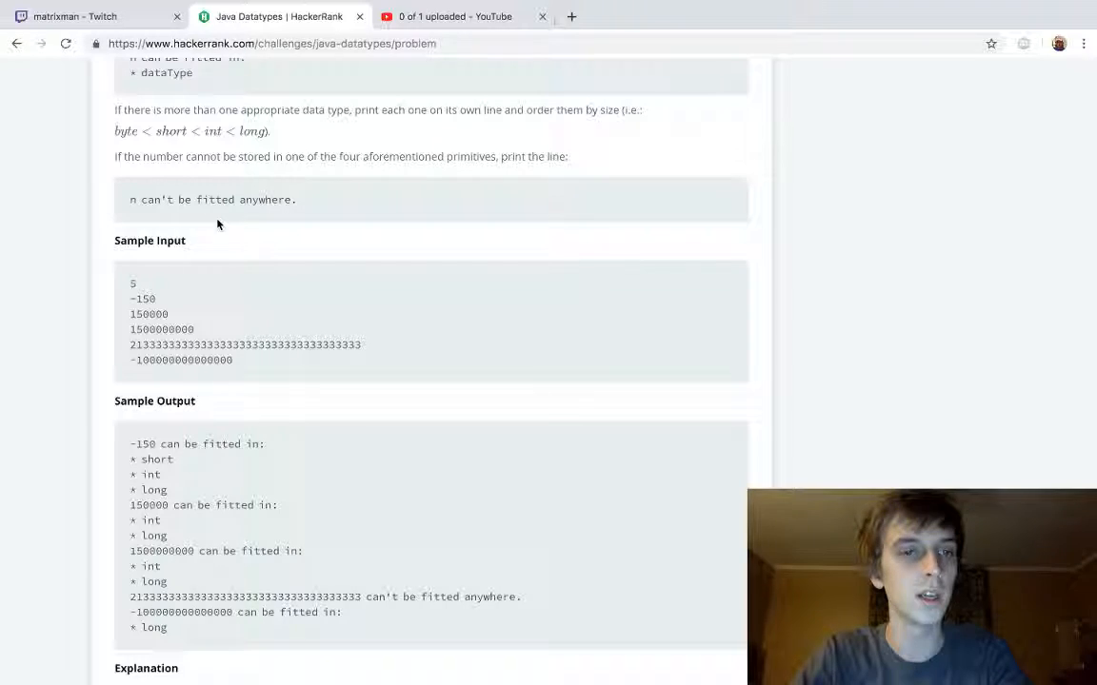
triple_click(213, 199)
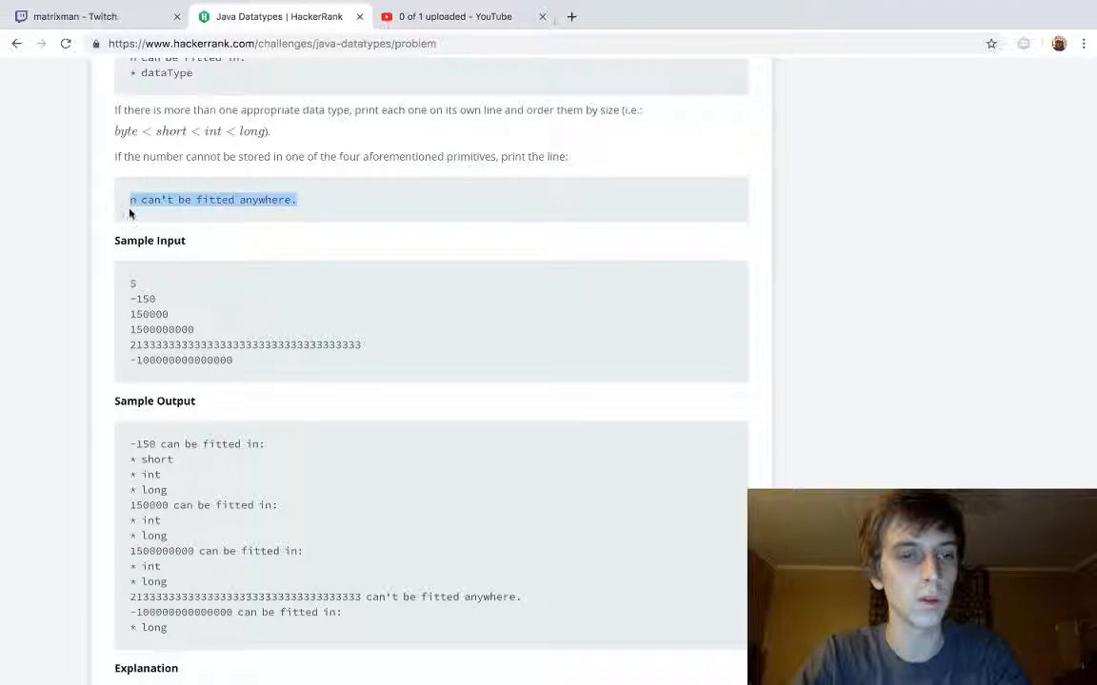
scroll(down, 3)
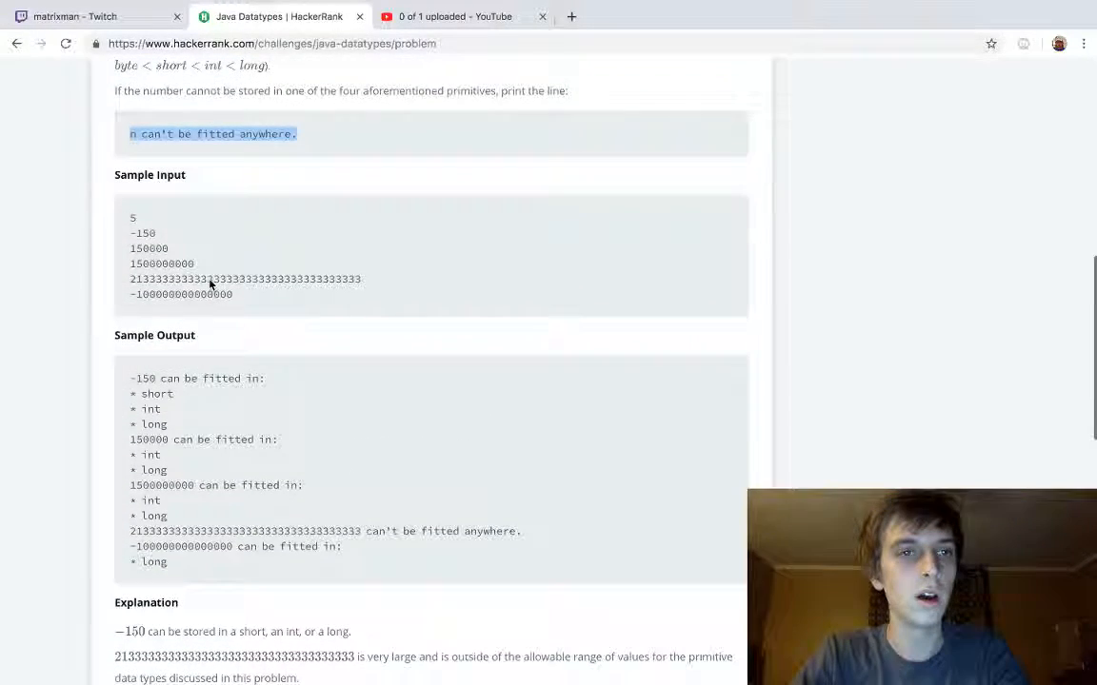
scroll(down, 3)
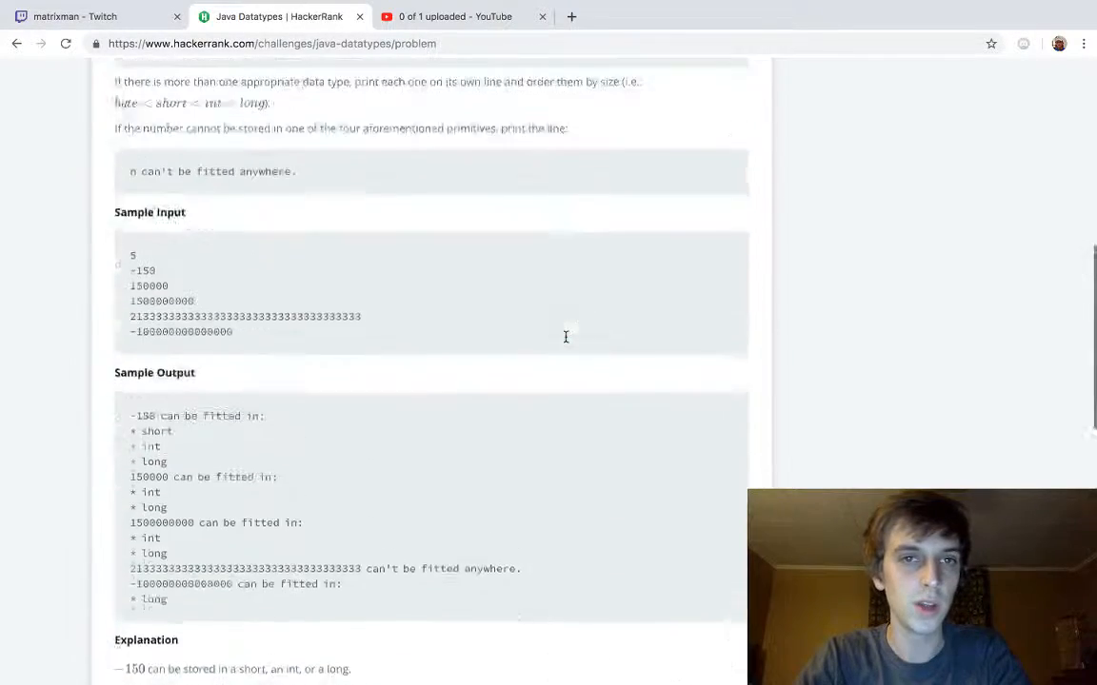
scroll(up, 3)
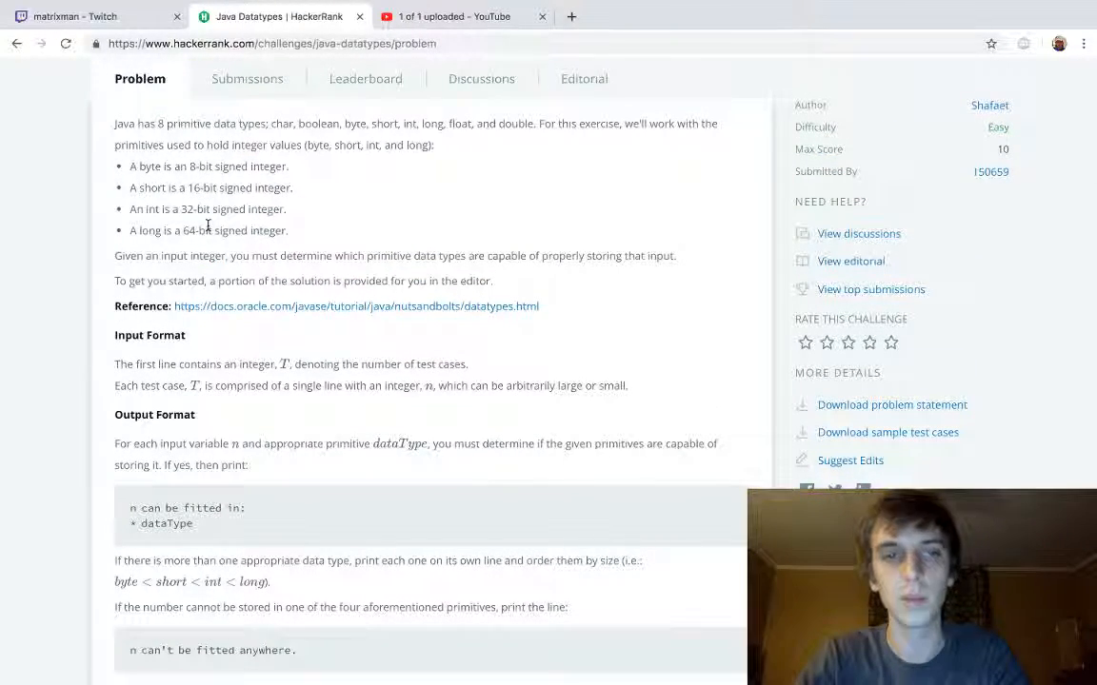
scroll(down, 3)
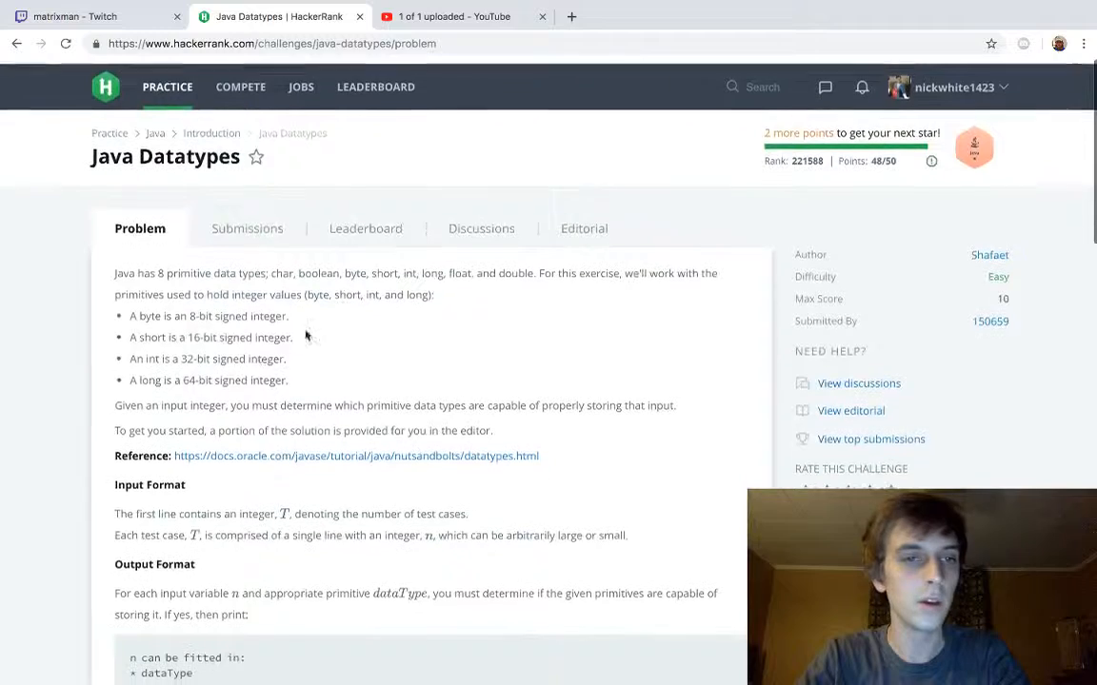
- On line 23, begin a new check typing if(x>=Byte.MIN_VALUE
scroll(down, 3)
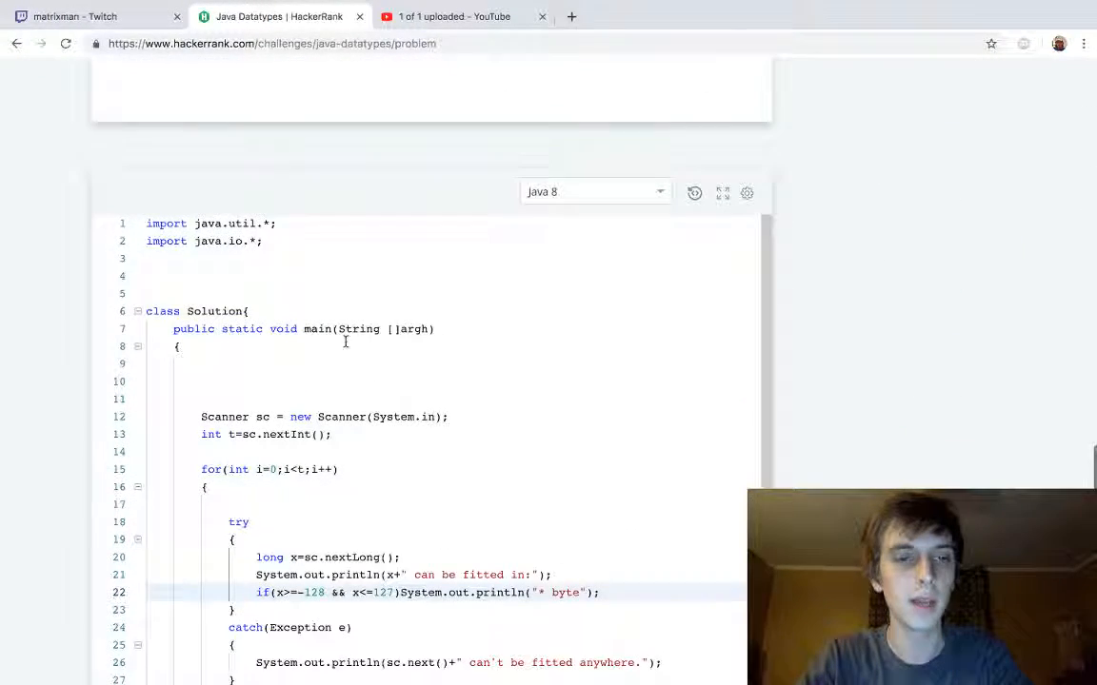
scroll(down, 3)
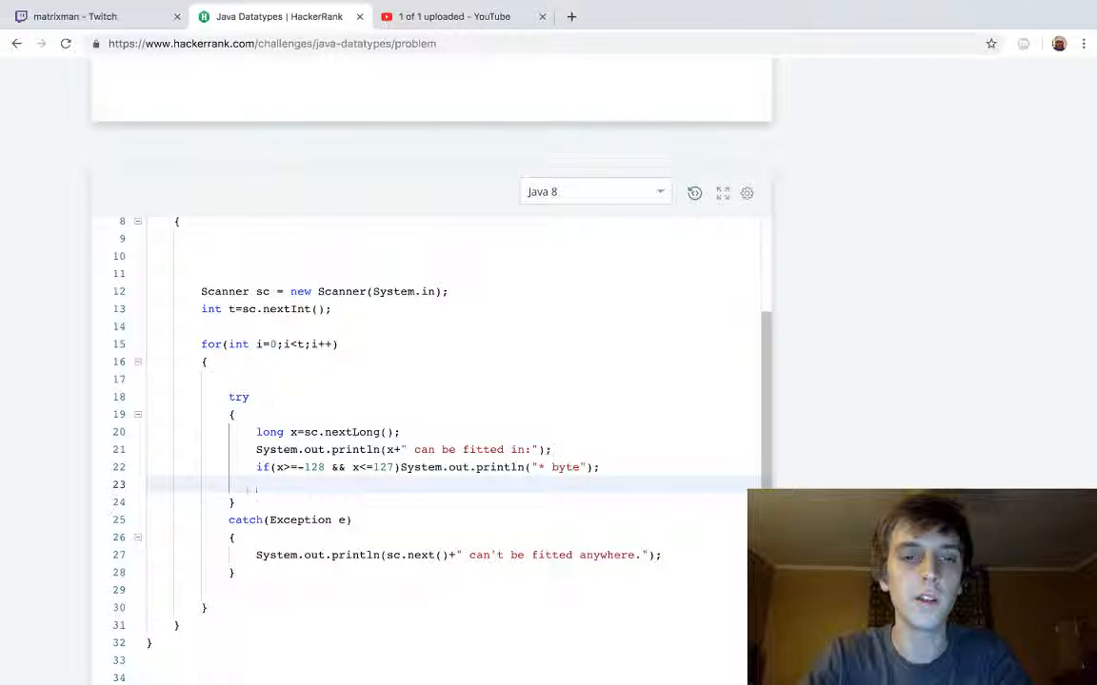
text(uf)
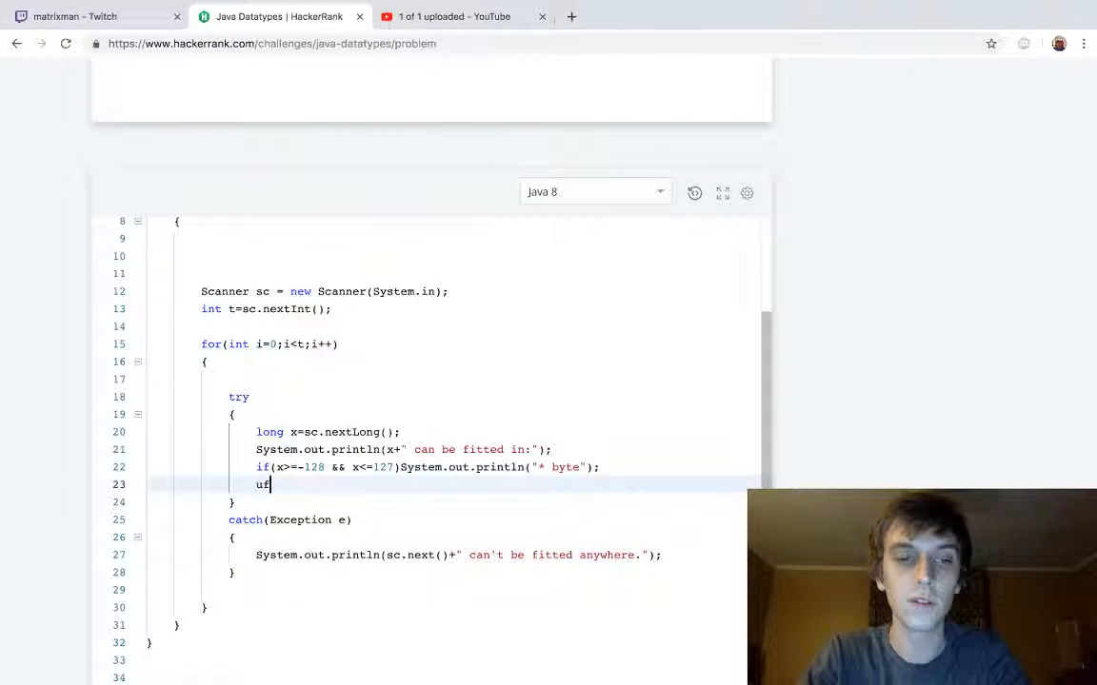
text(if()
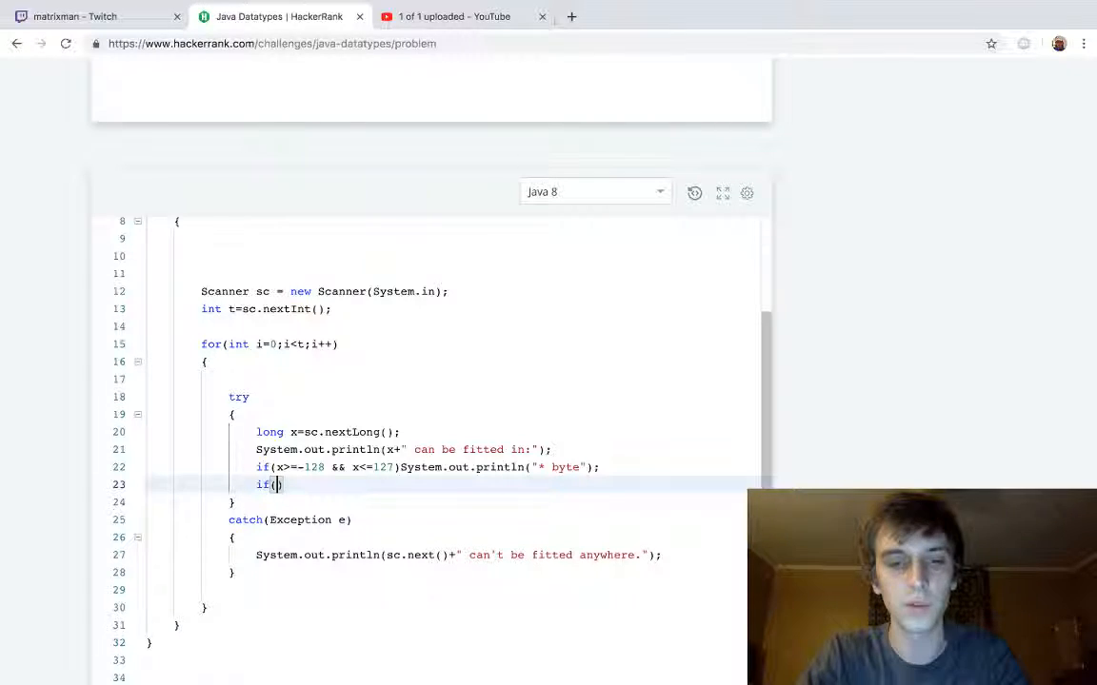
text(x)
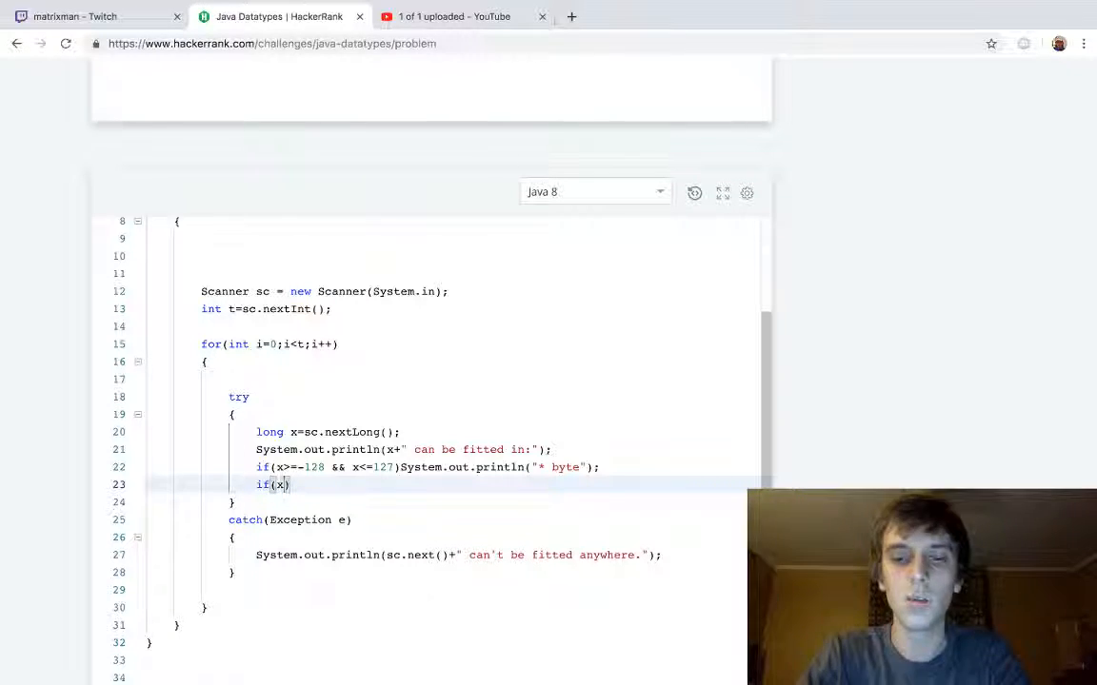
text(>=)
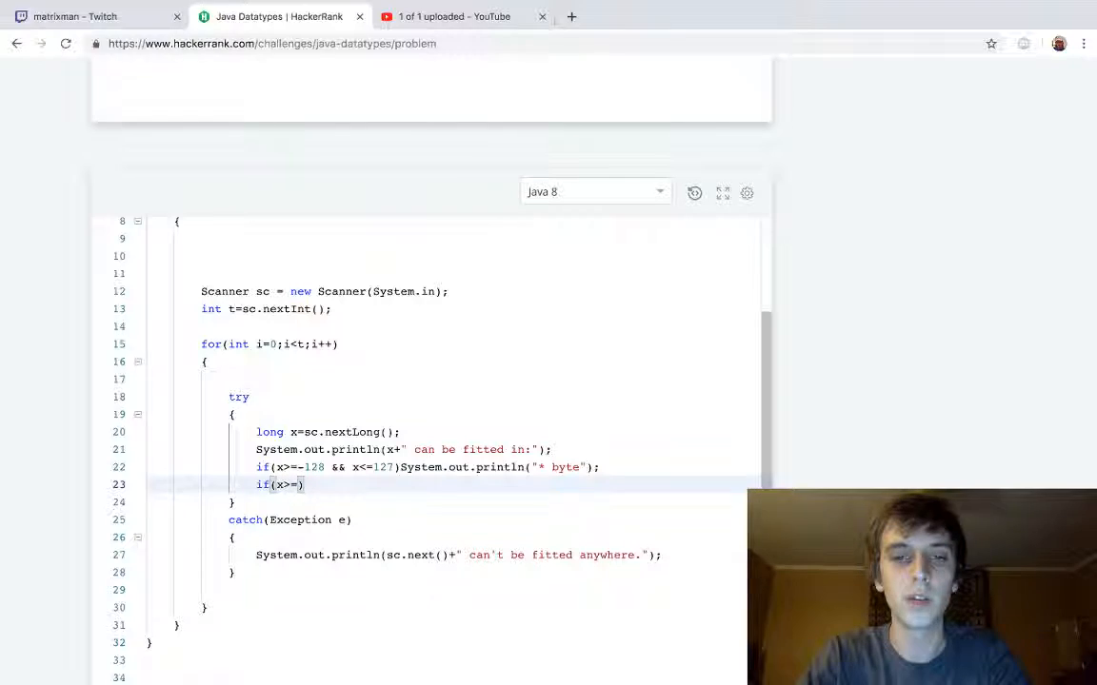
scroll(up, 3)
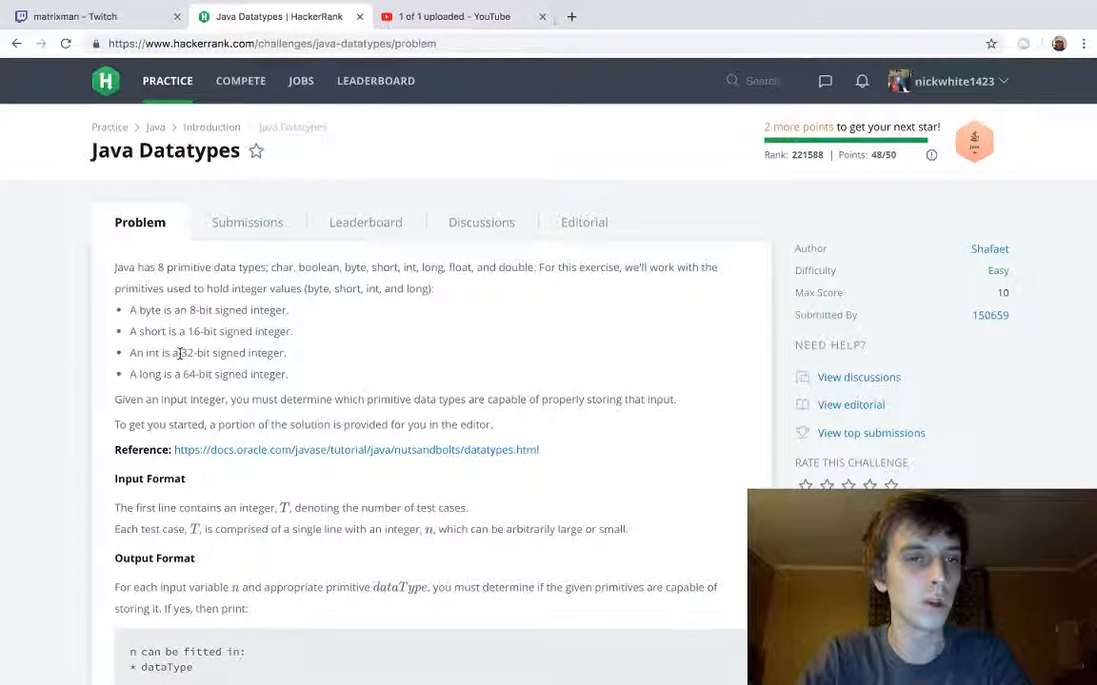
scroll(down, 3)
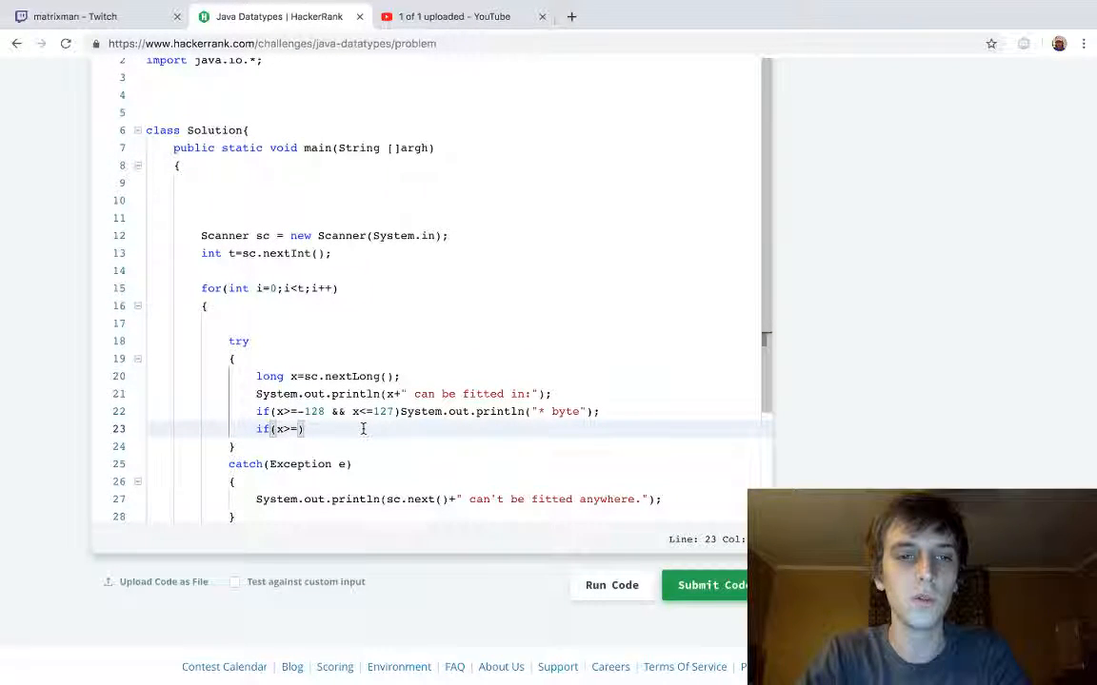
text(Byte.)
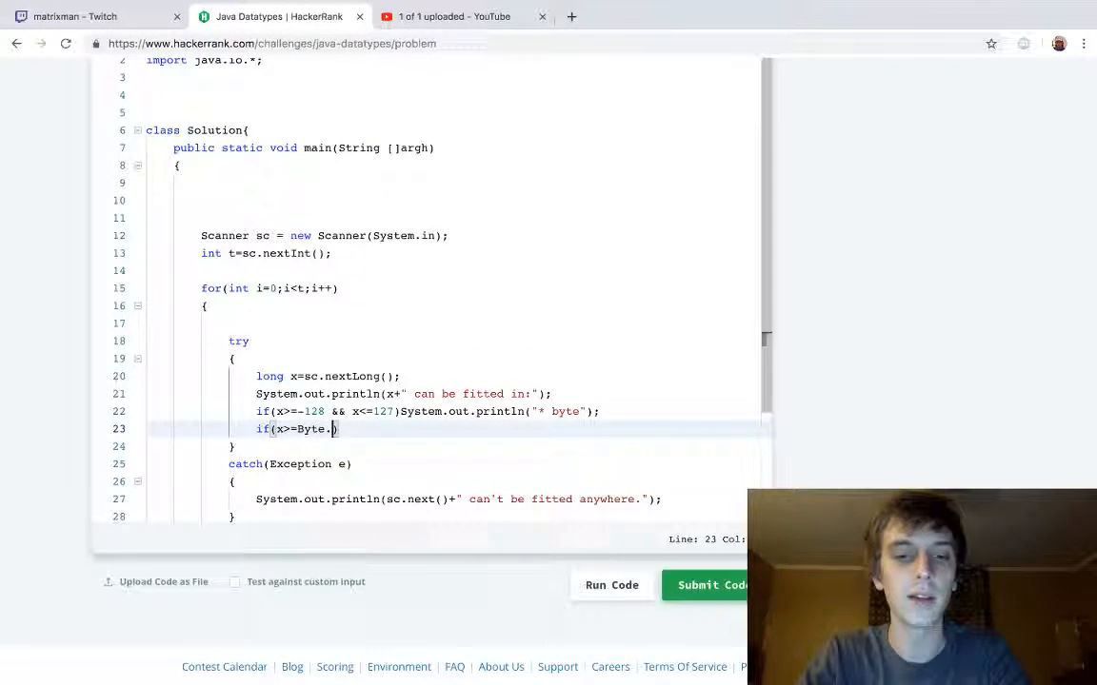
text(M)
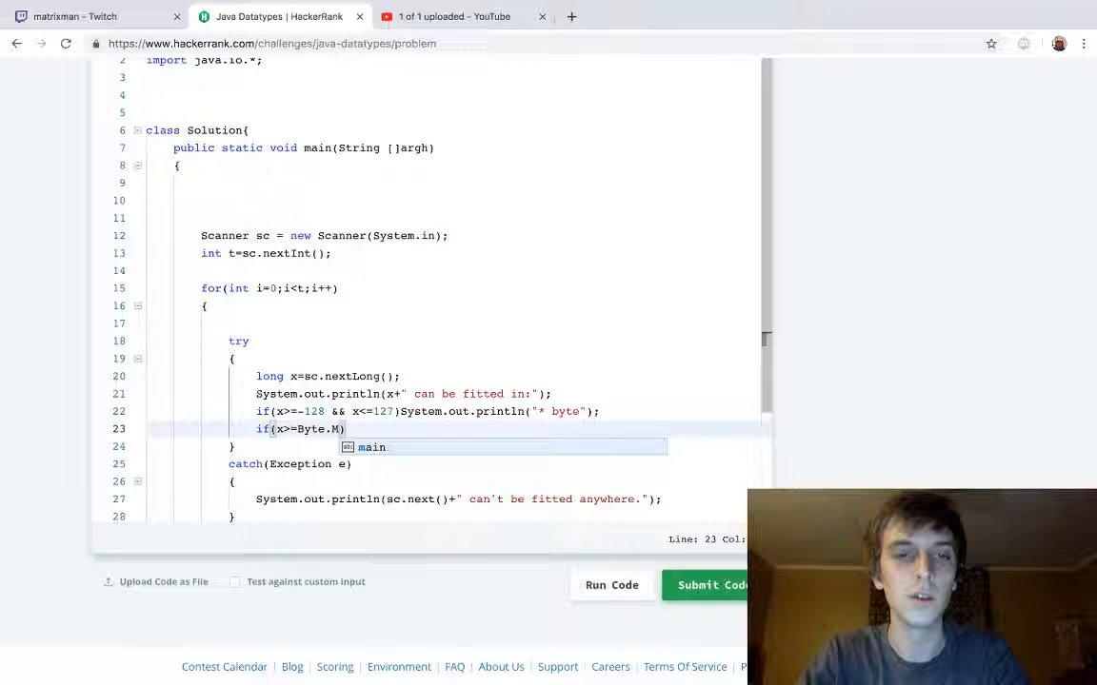
text(IN)
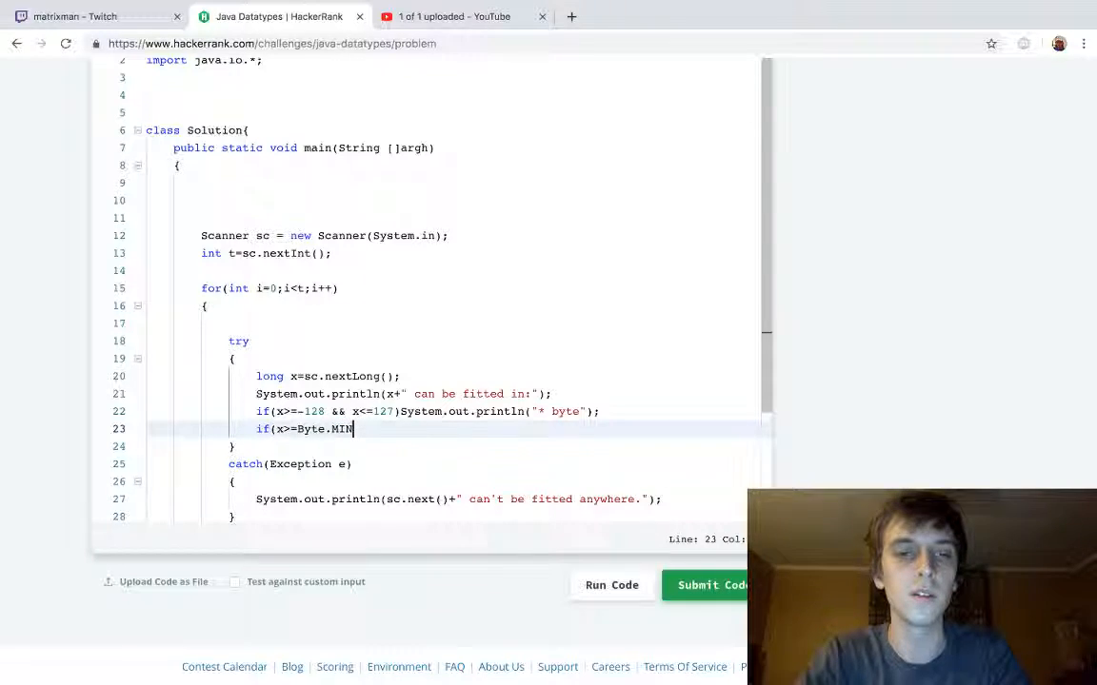
text(_VALUE)
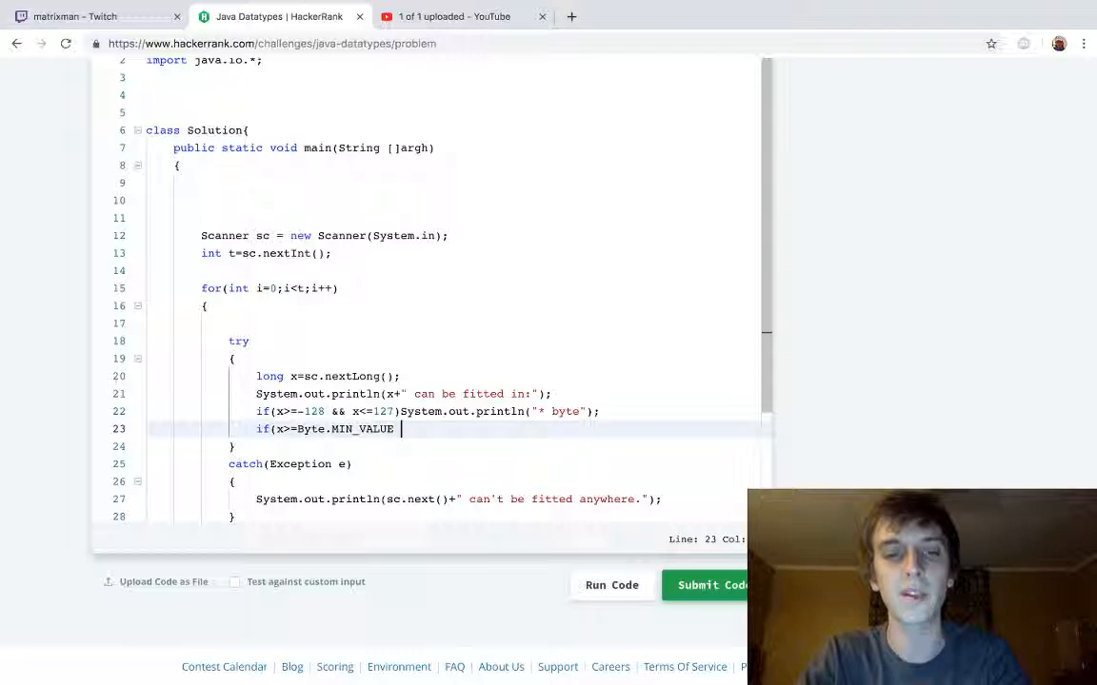
- Add the upper bound && x<= and switch the bound type from Byte to Short
text(&& x)
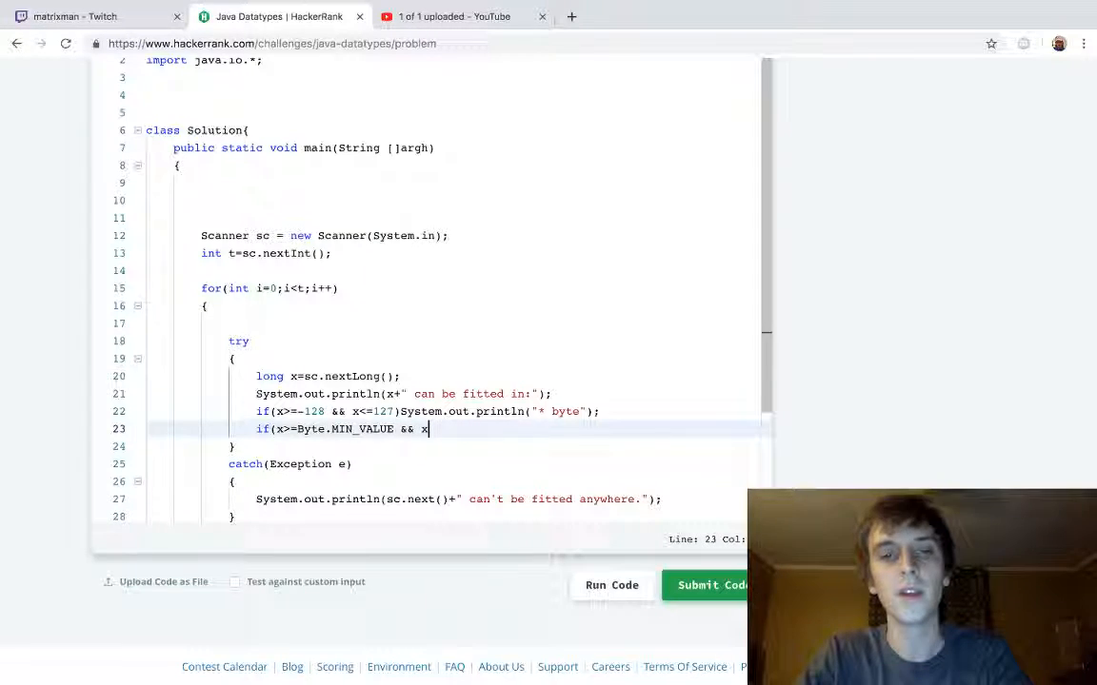
text(<=)
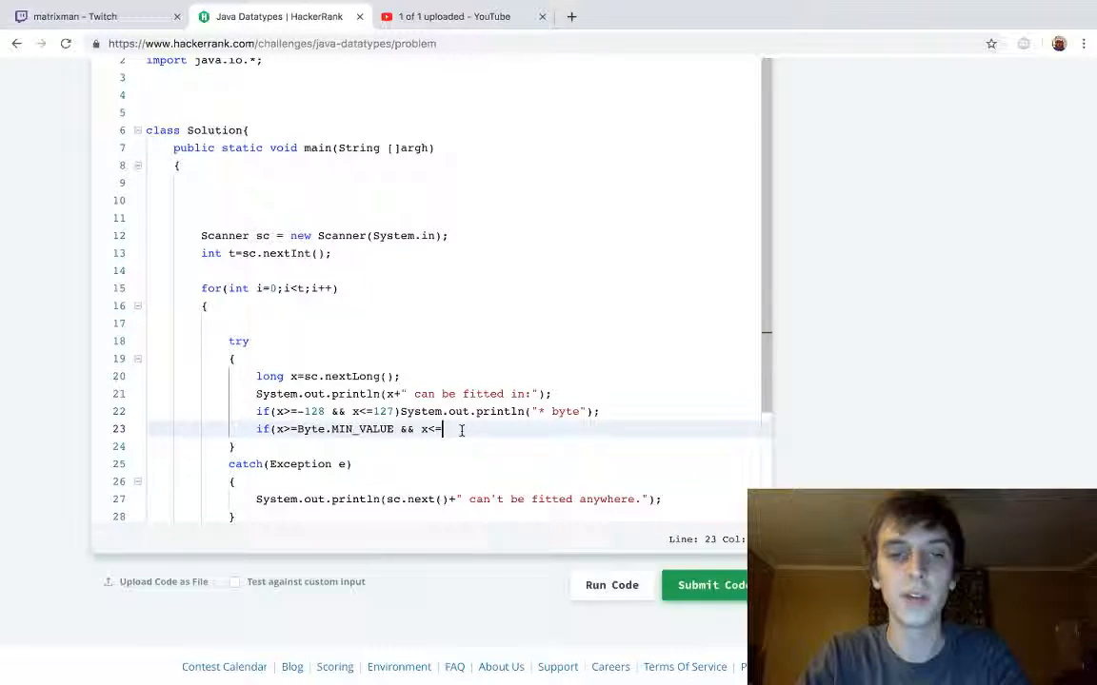
text(Bye)
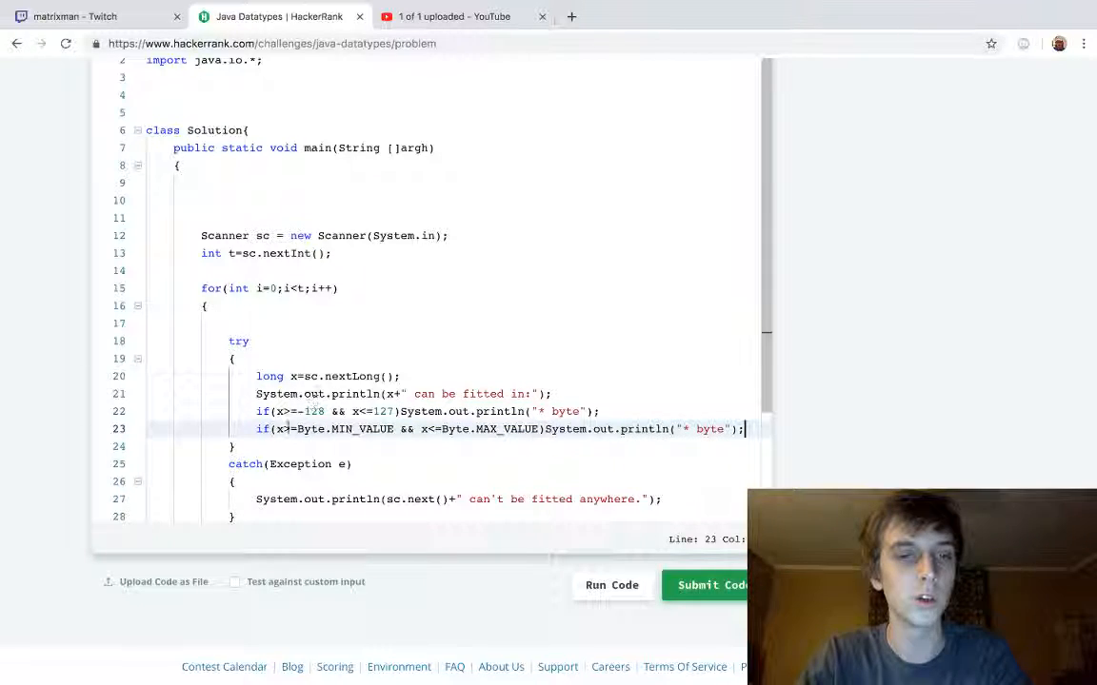
text(Short)
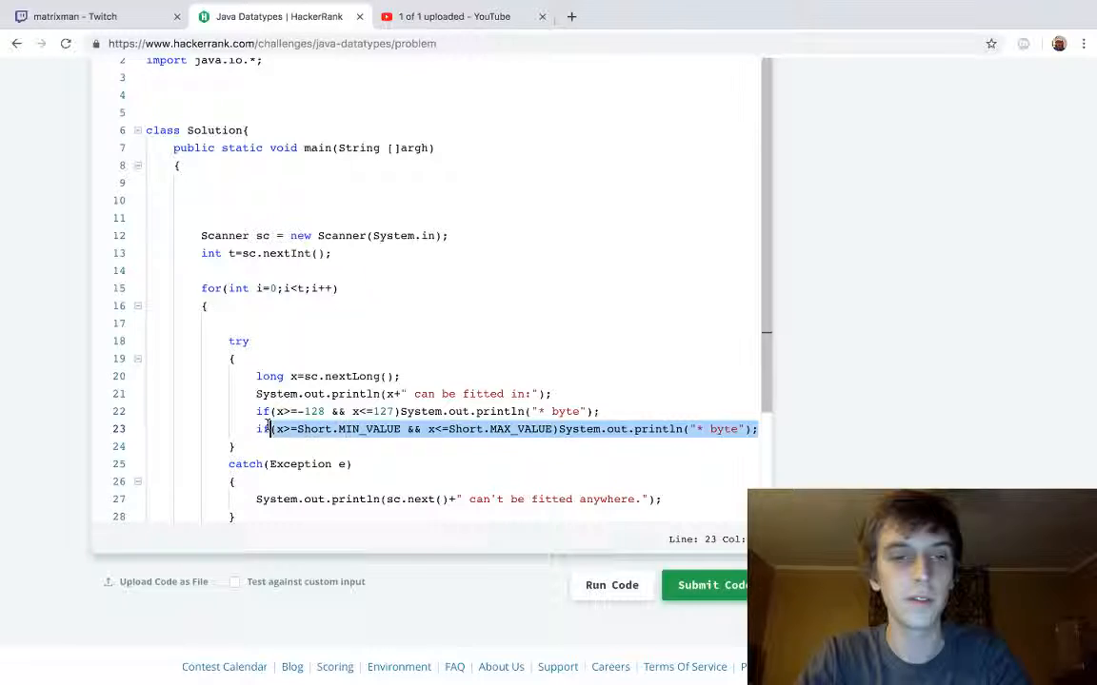
- Add checks printing short, int and long, bounded by Short, Integer and Long values
scroll(up, 3)
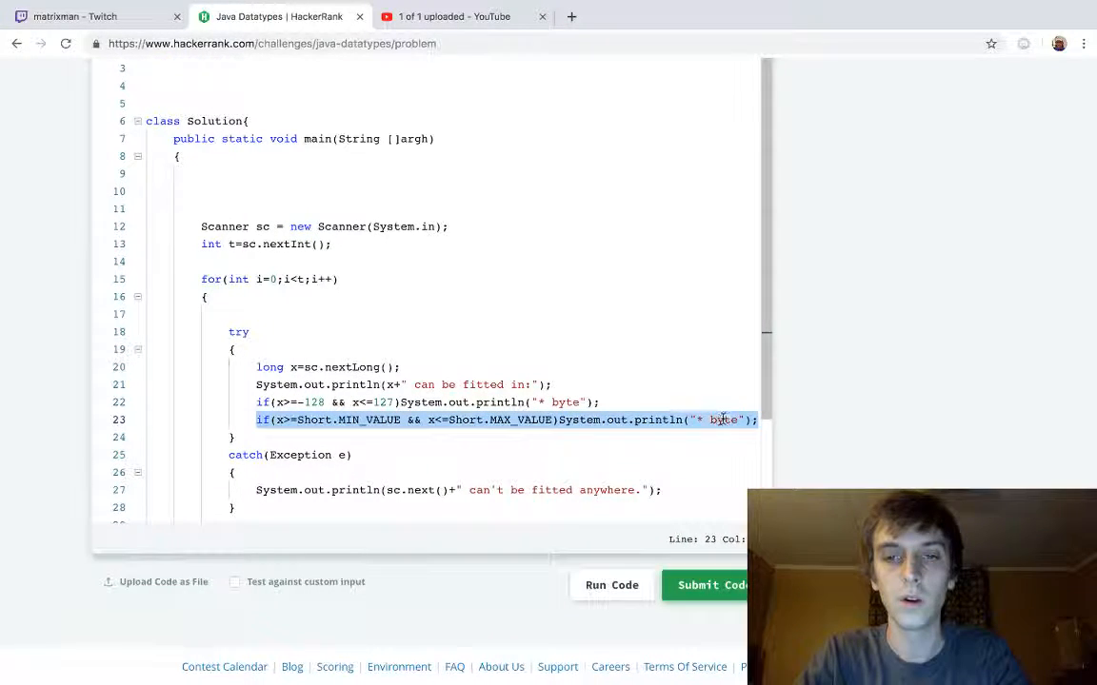
text(shirt)
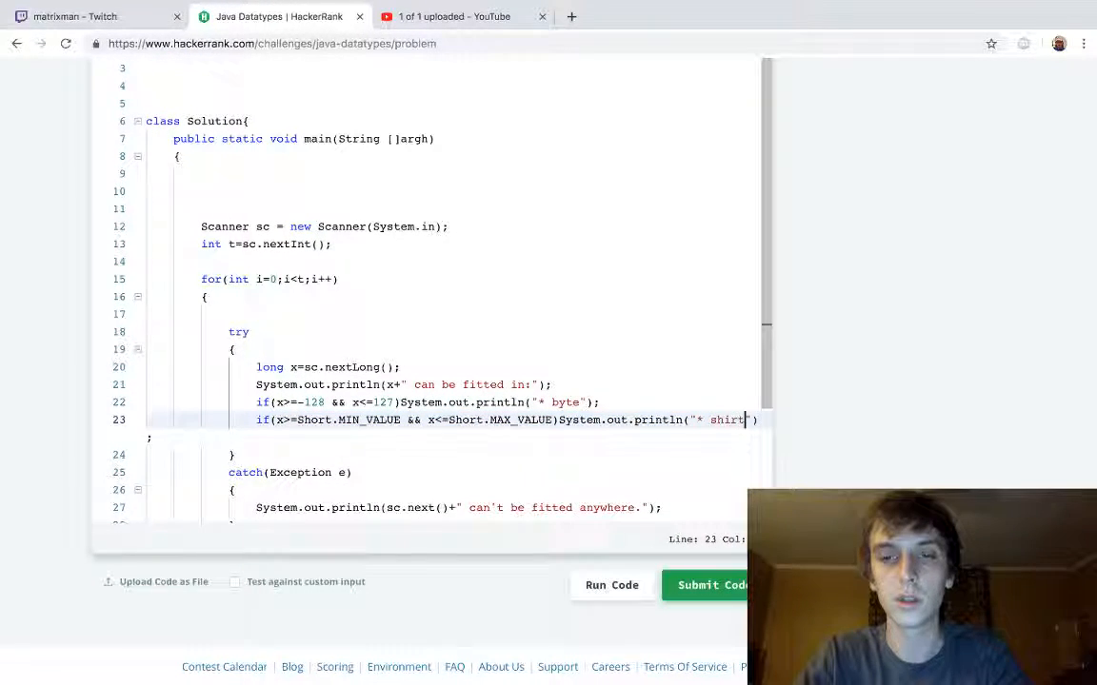
text(short)
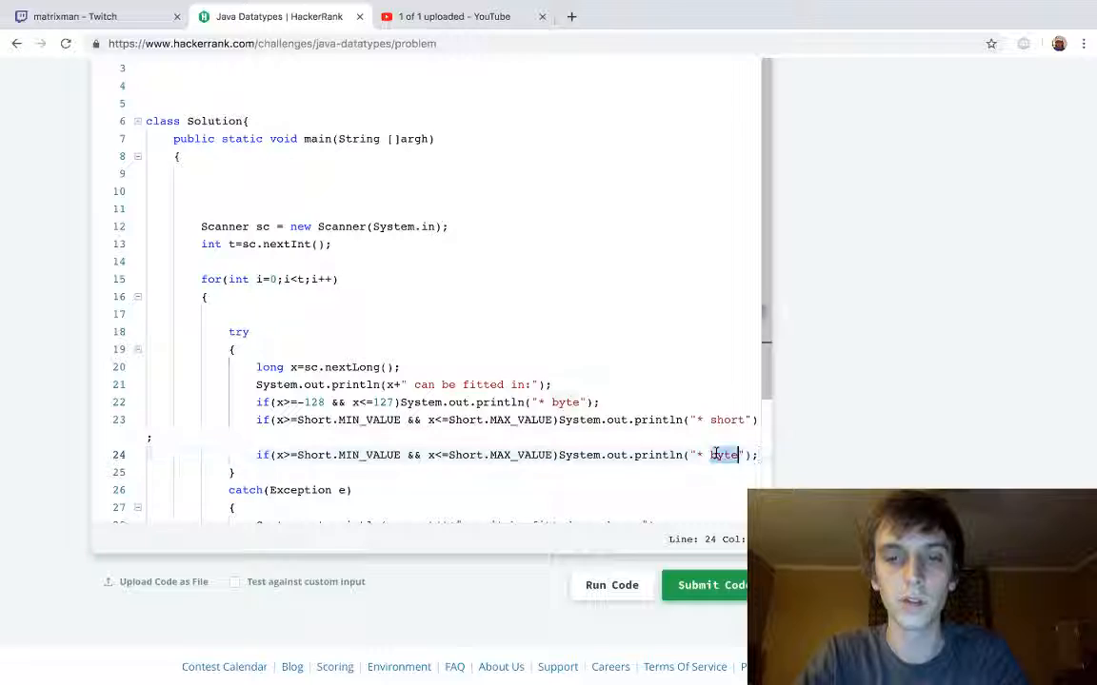
text(int)
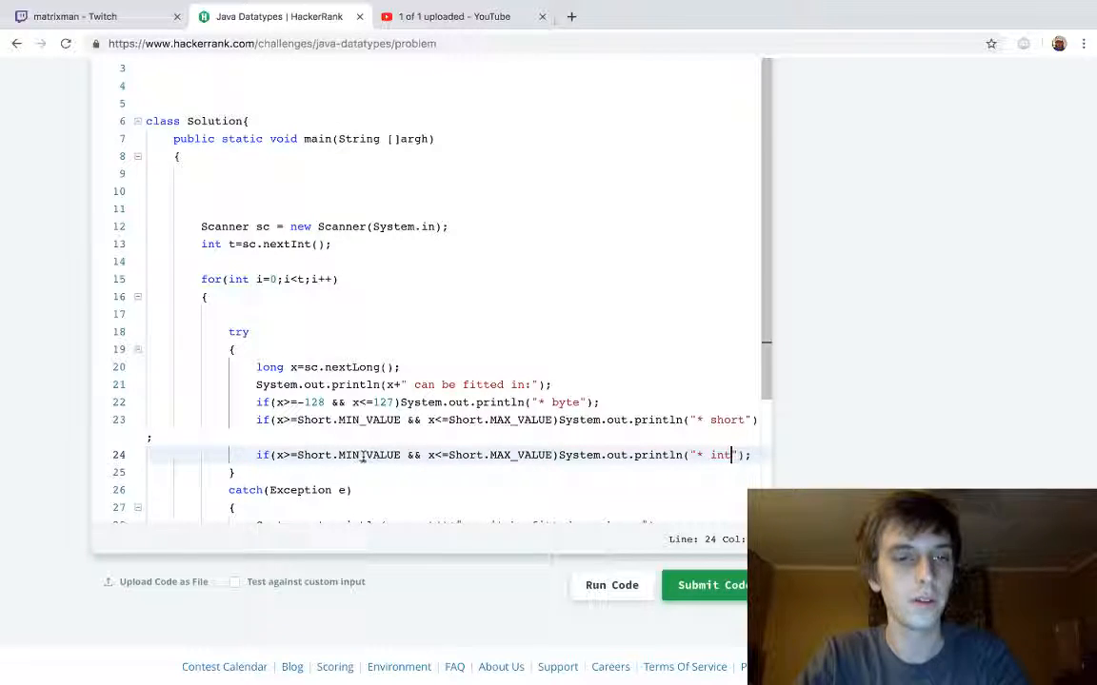
text(Integer)
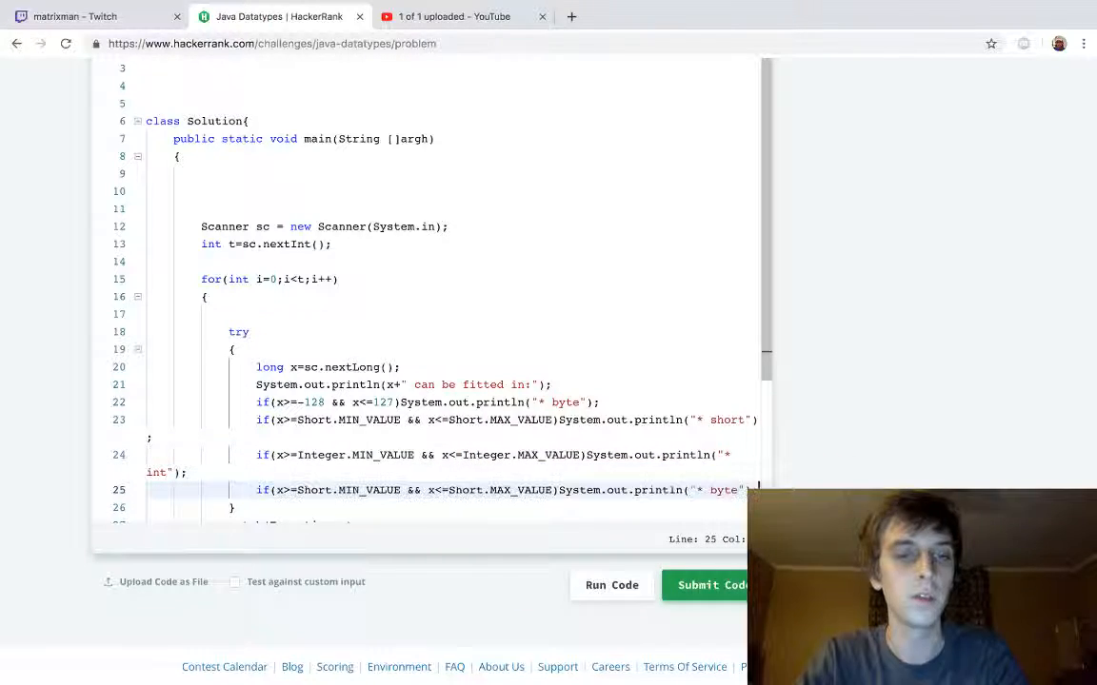
text(Long)
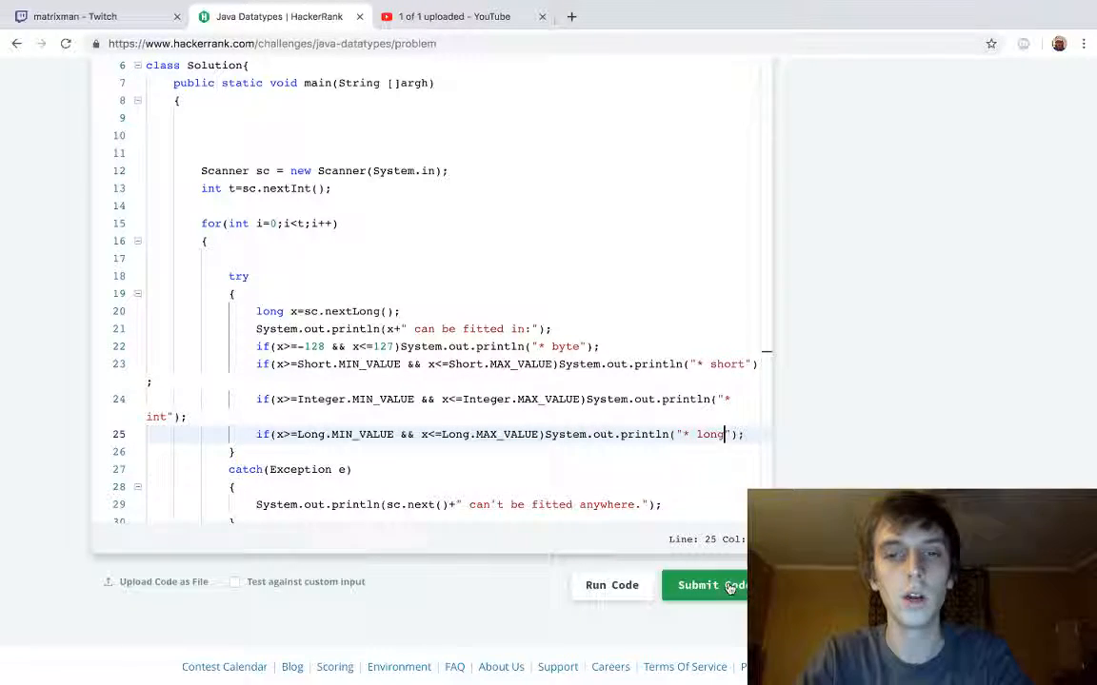
- Submit the solution and see all four test cases pass for 10 points
click(709, 585)
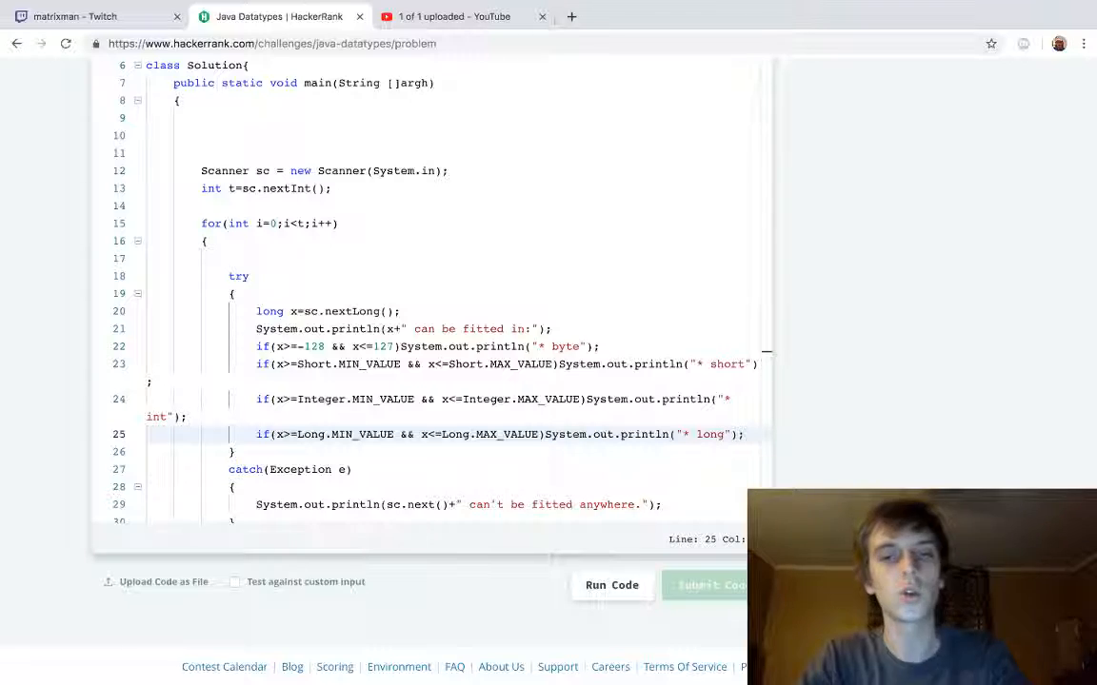
click(714, 585)
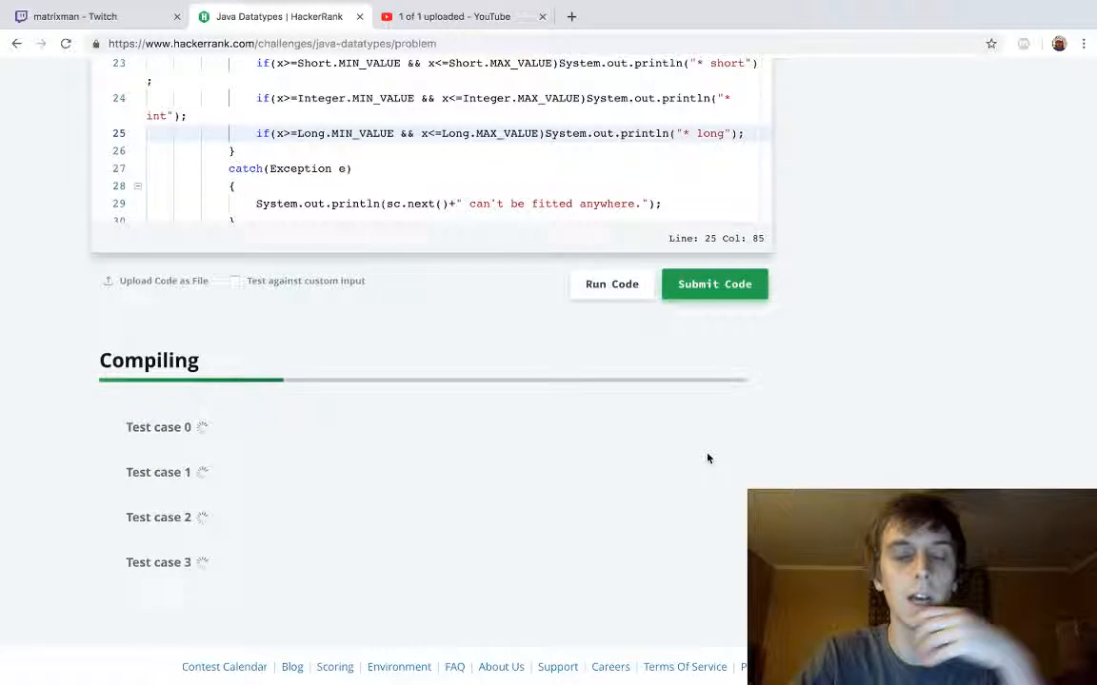
mouse_move(710, 493)
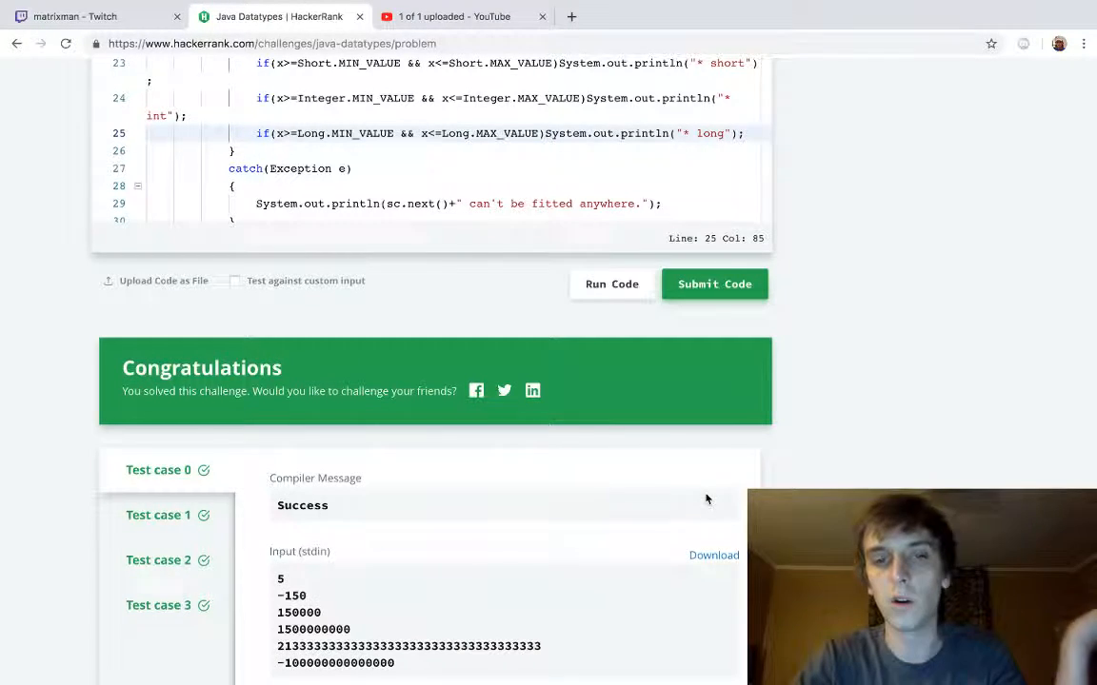
scroll(up, 3)
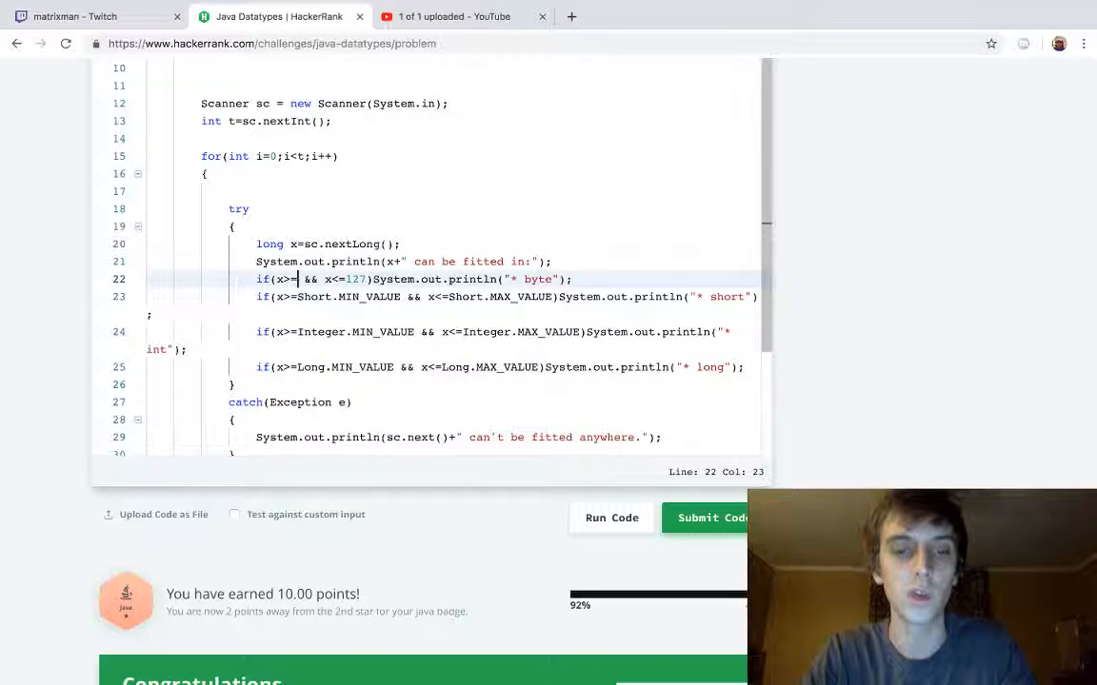
- Replace the byte bounds -128 and 127 with Byte constants and resubmit, getting 2/4 failing
text(Byter)
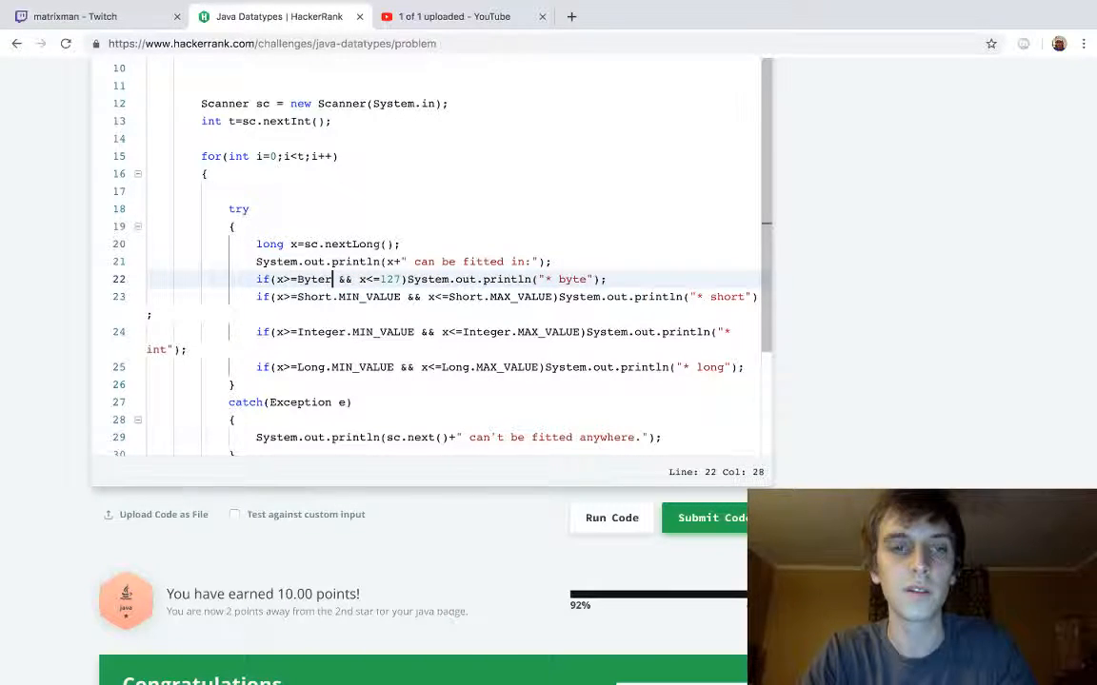
text(.MIN_VALUE)
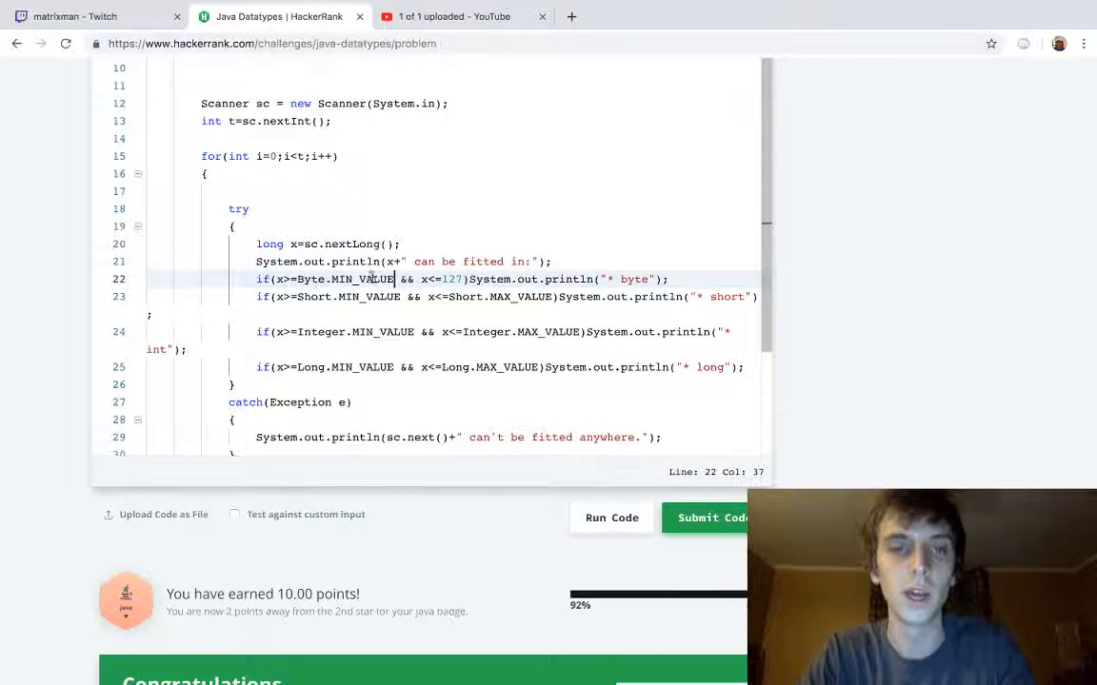
double_click(345, 279)
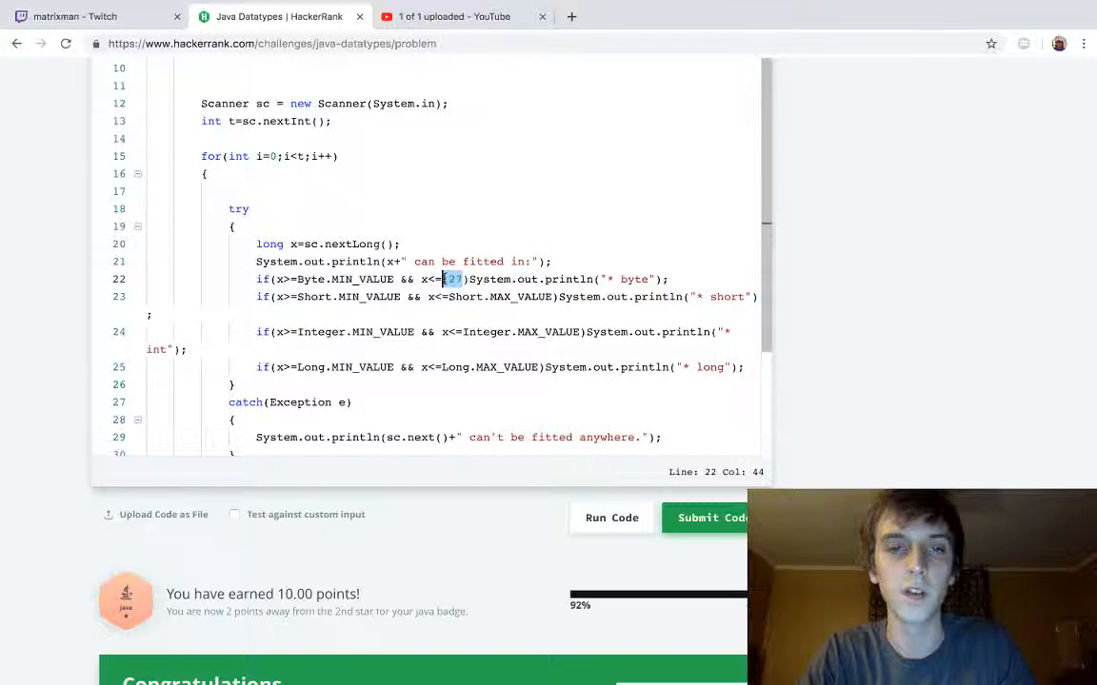
text(MIN_VALUE)
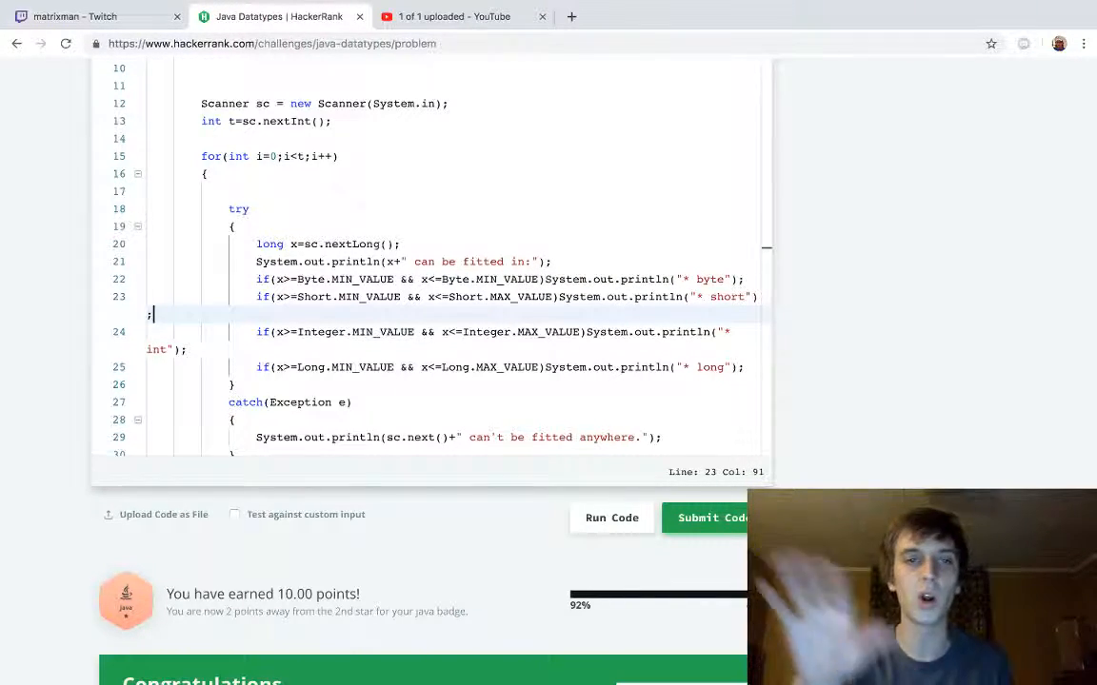
click(714, 518)
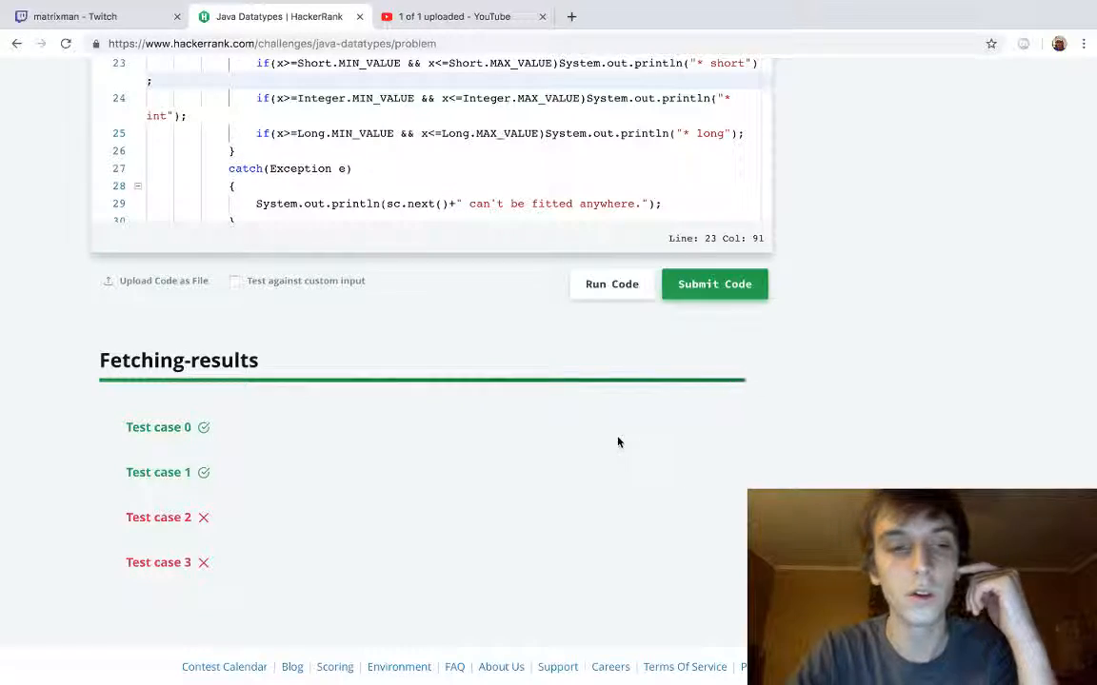
scroll(up, 3)
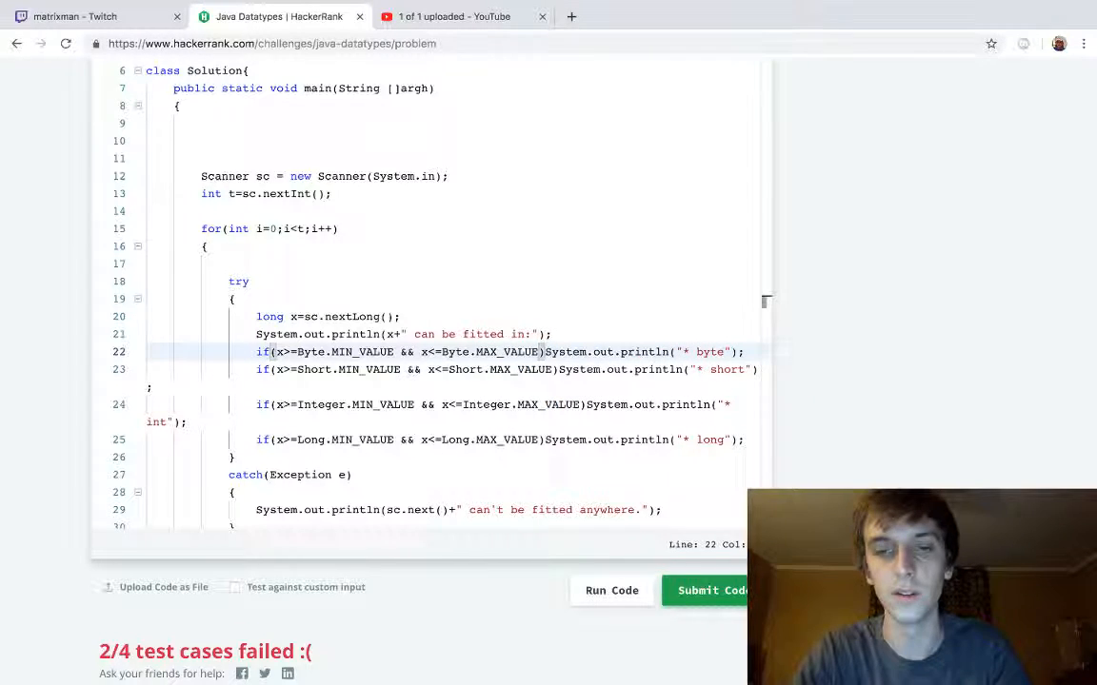
- Resubmit the corrected code and confirm the Congratulations message with all four tests passing
click(706, 590)
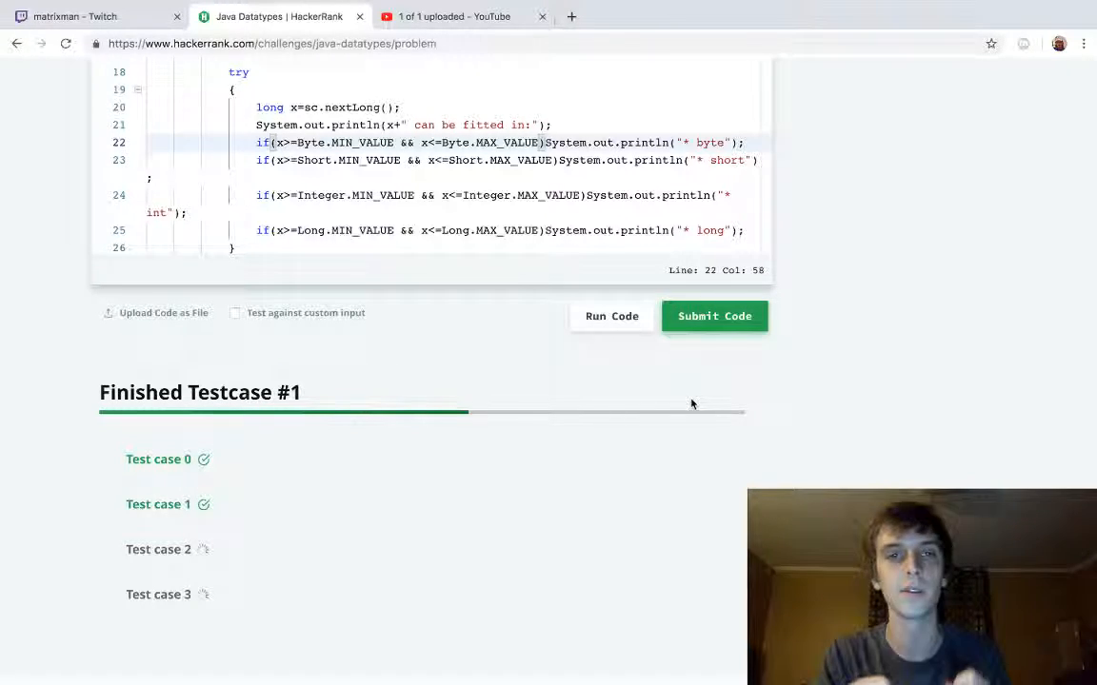
click(714, 316)
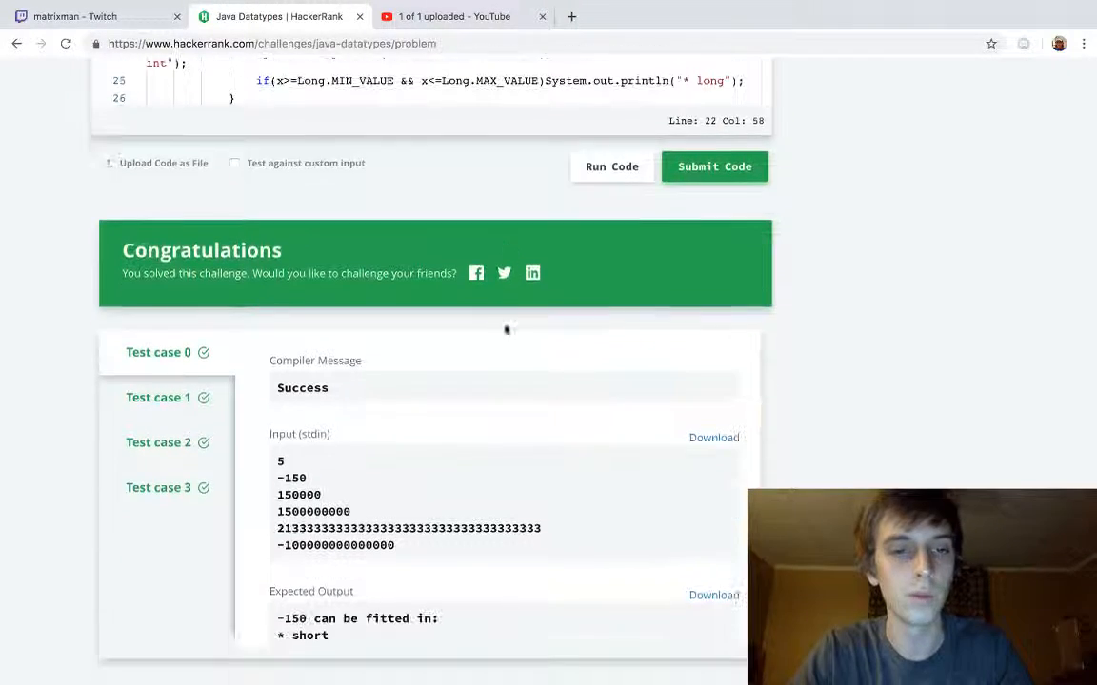